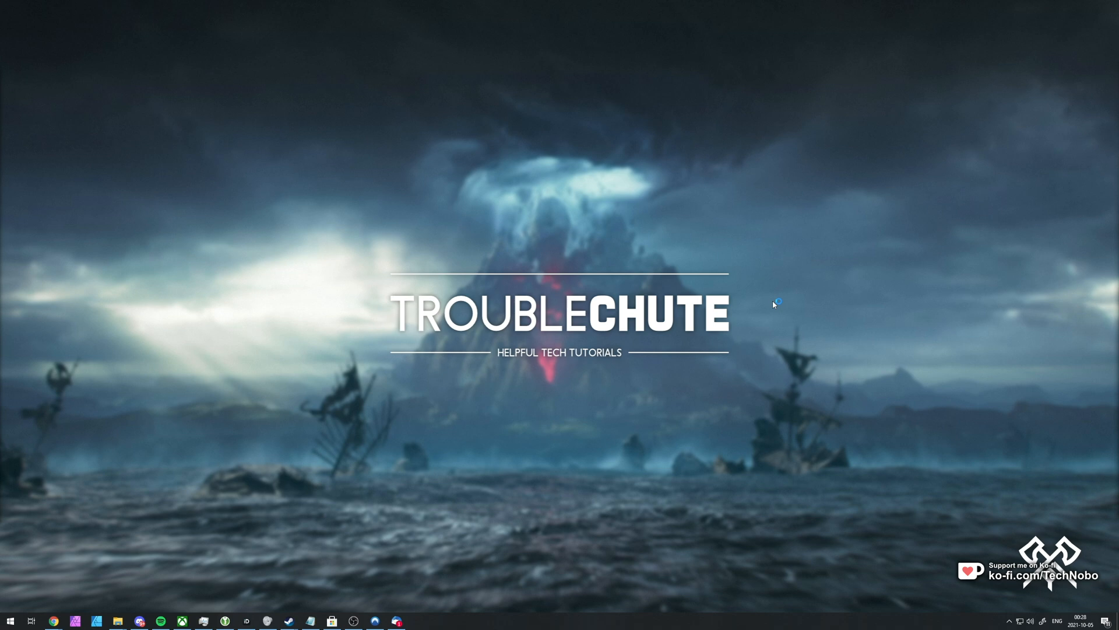
mouse_move(774, 305)
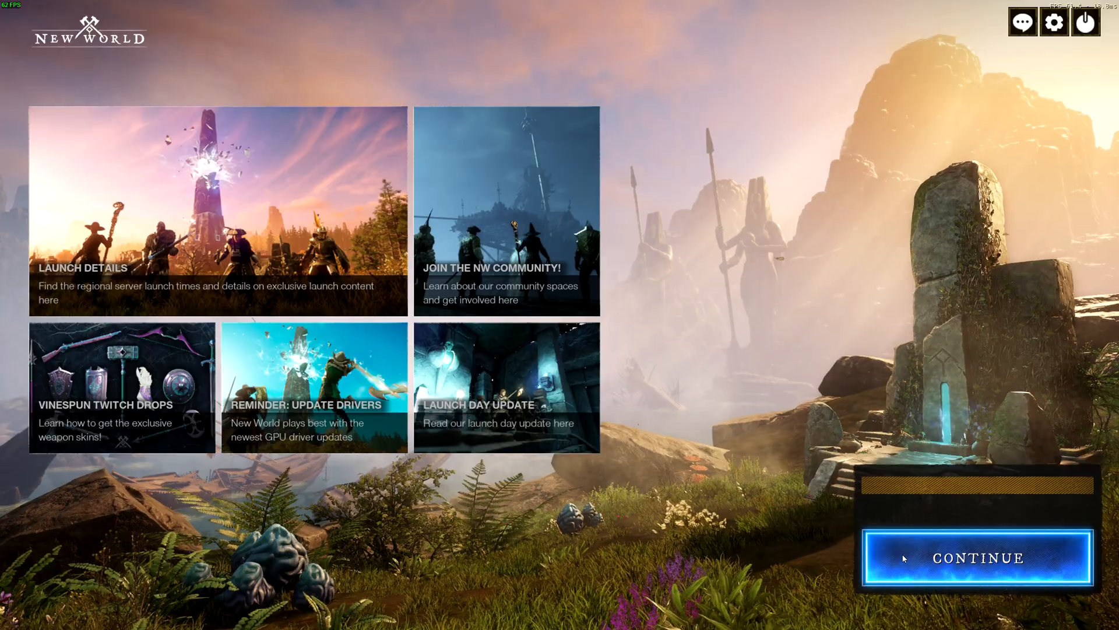
Continue past the launch screen and enter the game world with character TCNO
click(977, 559)
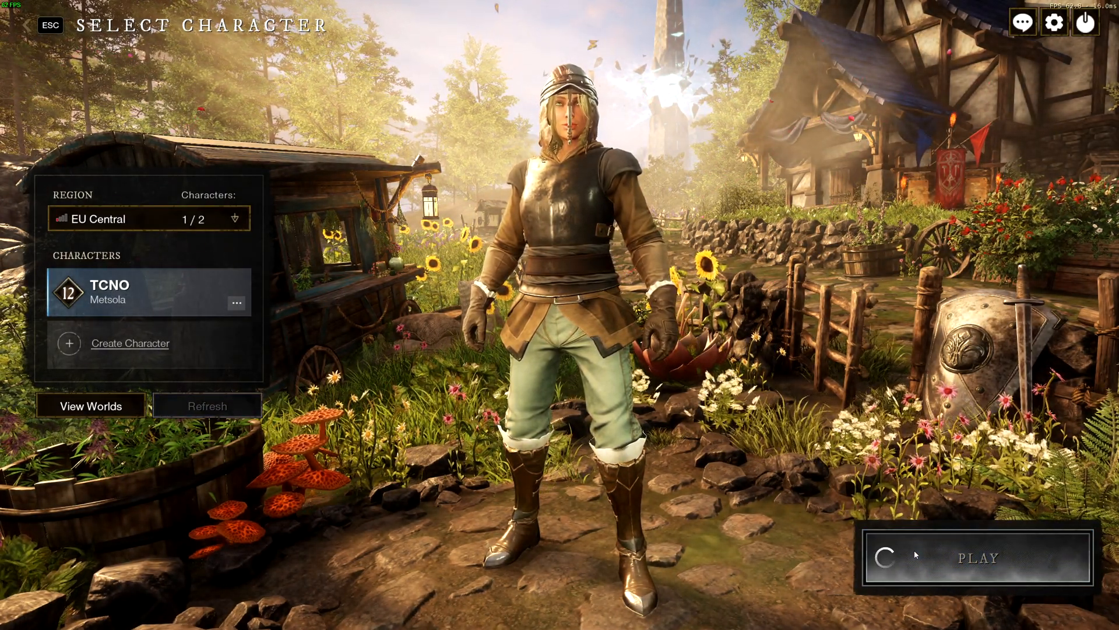
click(977, 559)
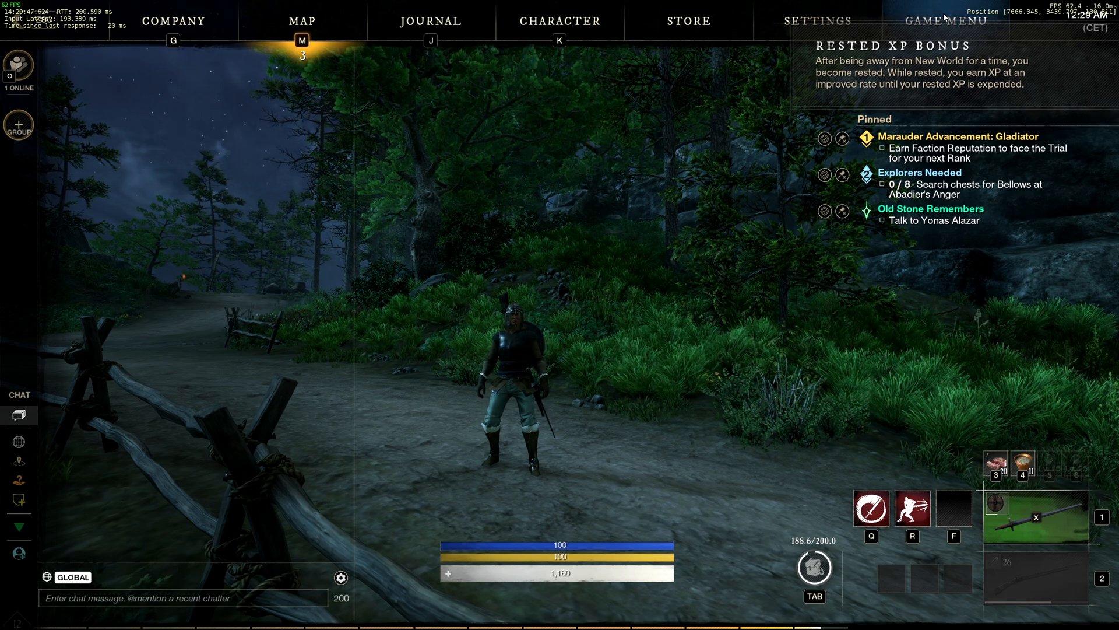
Leave the game world via the Game Menu's Exit To Main Menu, confirming with Yes
click(942, 21)
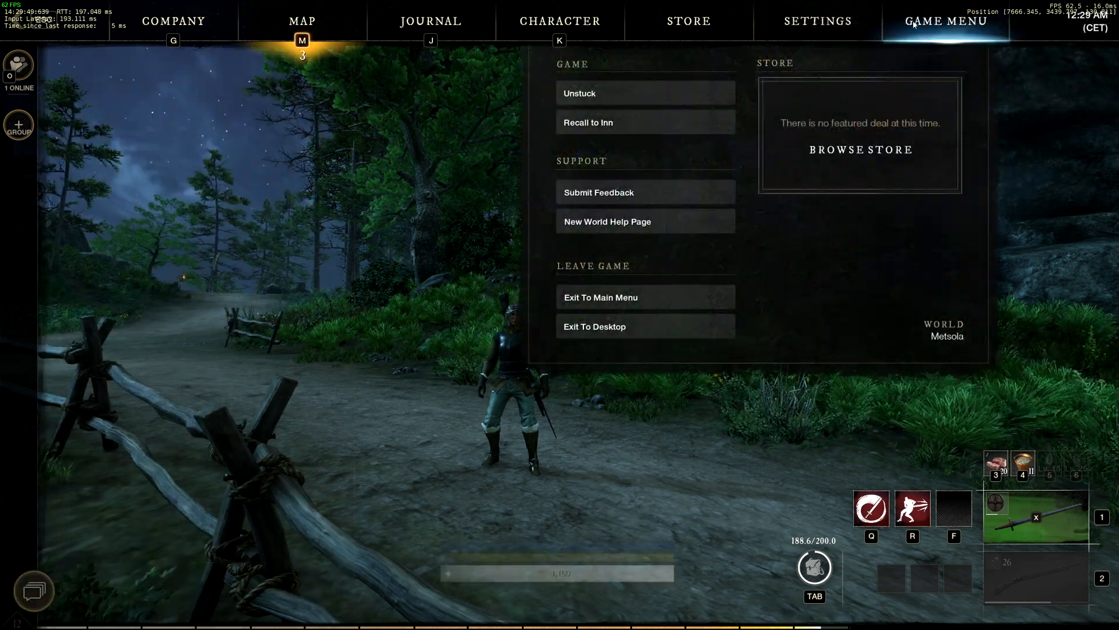
click(600, 298)
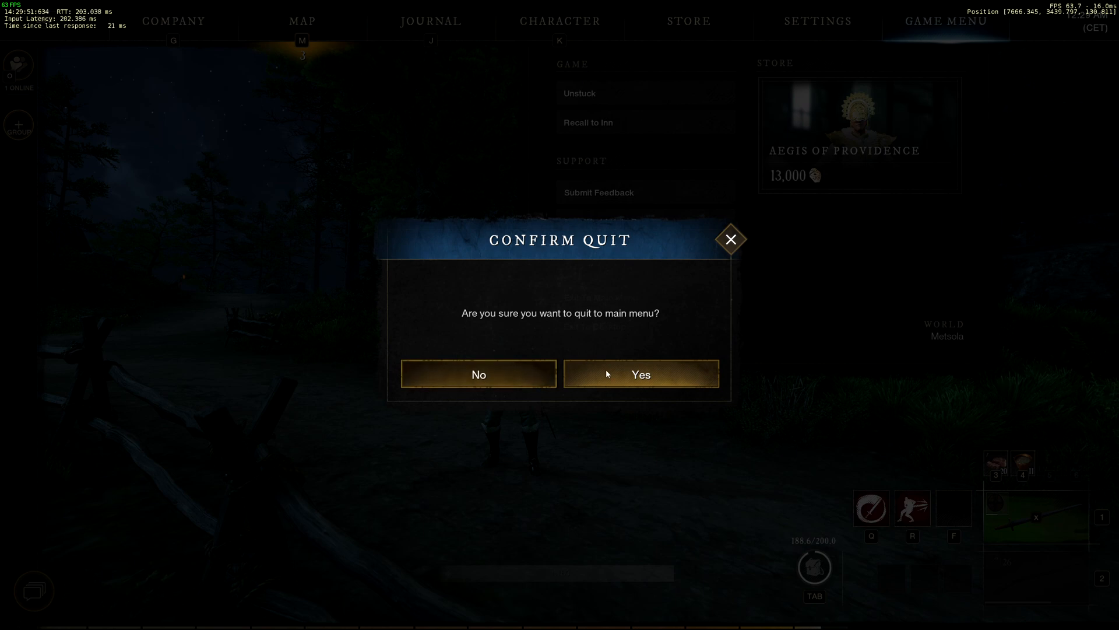
click(641, 375)
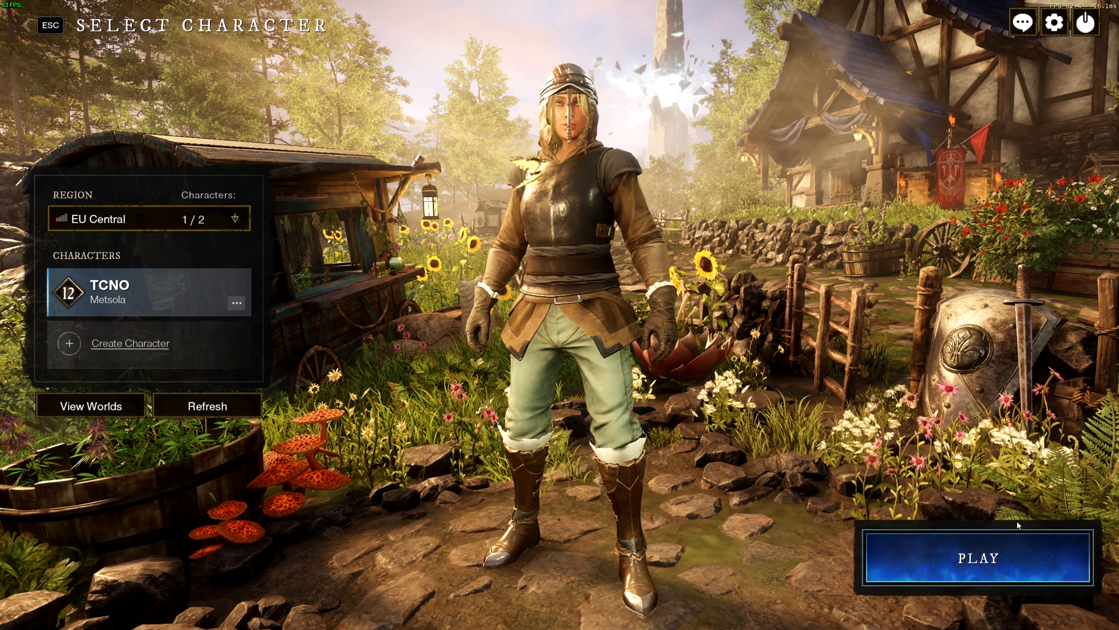
mouse_move(989, 471)
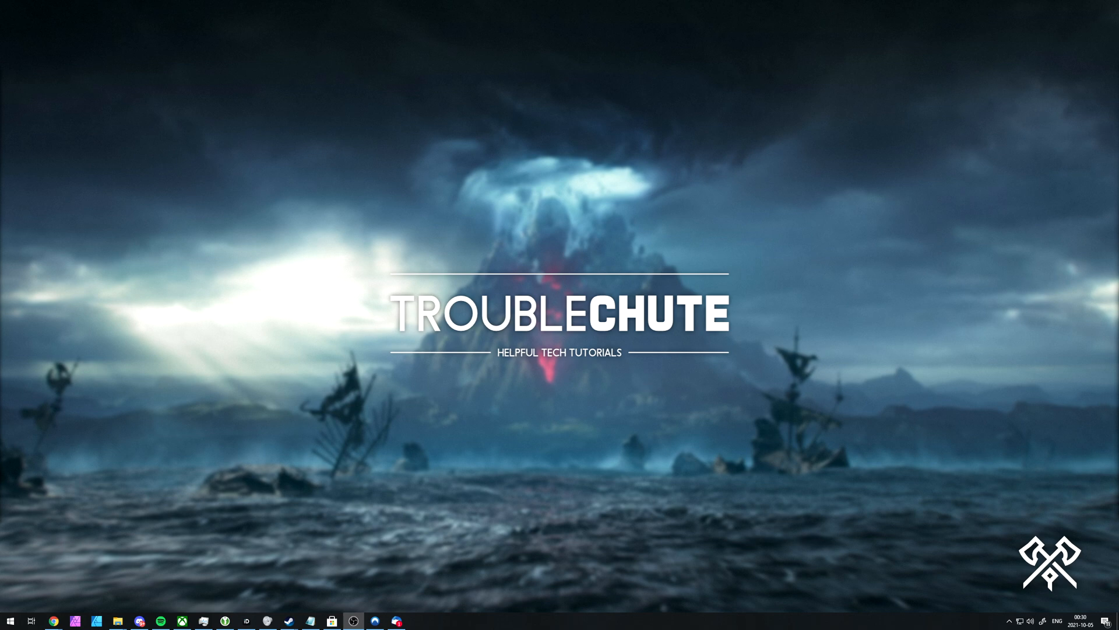
mouse_move(1094, 465)
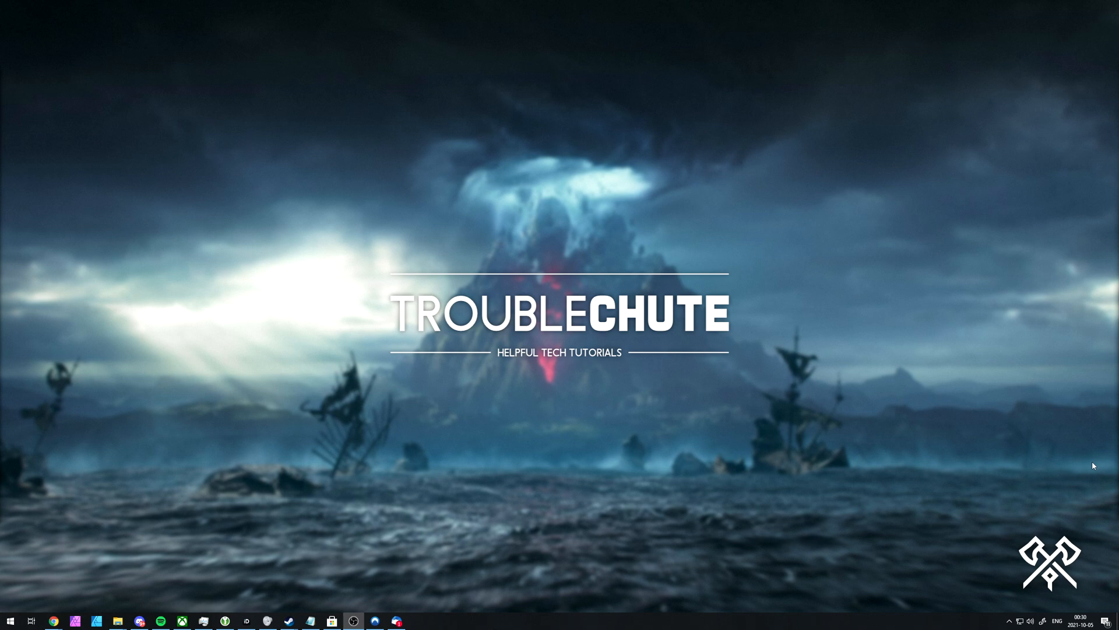
mouse_move(1056, 424)
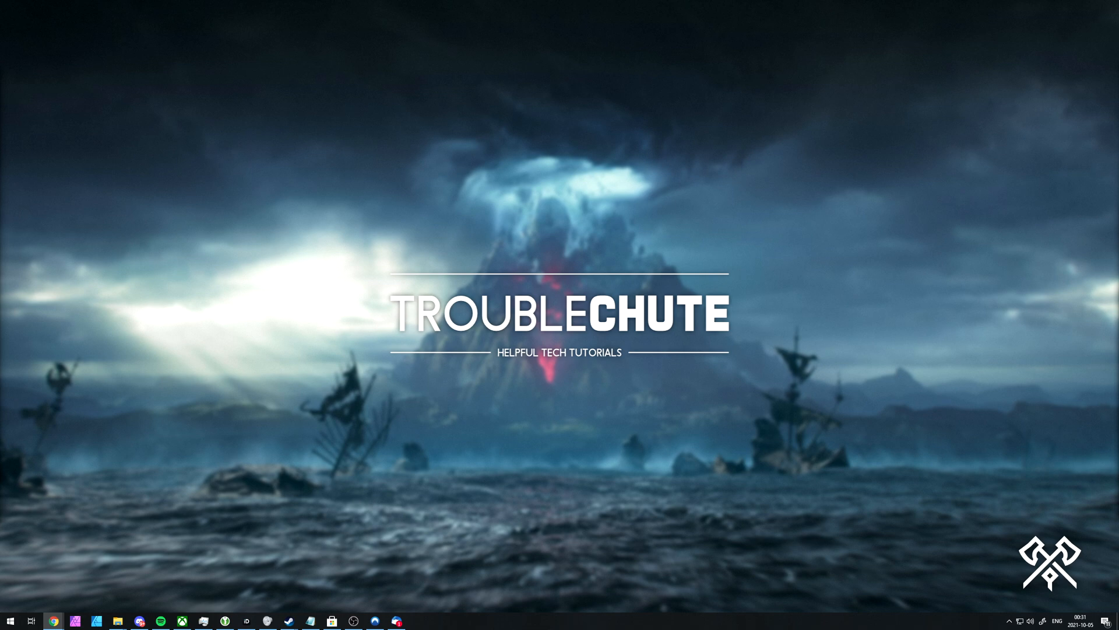
From New World's Steam properties, start verifying the integrity of its game files
click(291, 620)
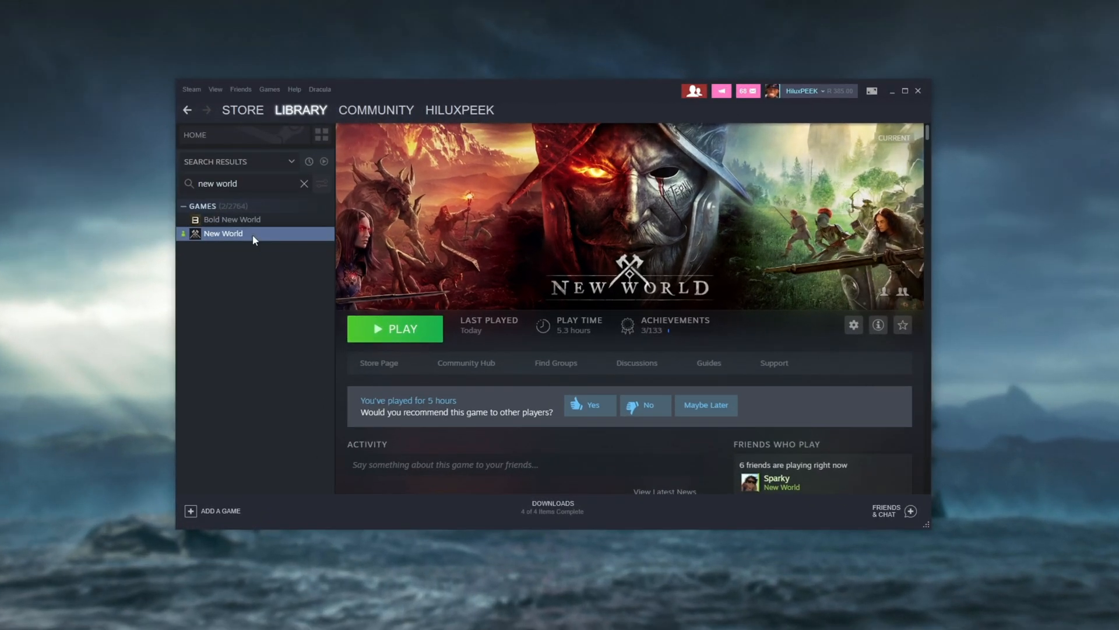
right_click(223, 233)
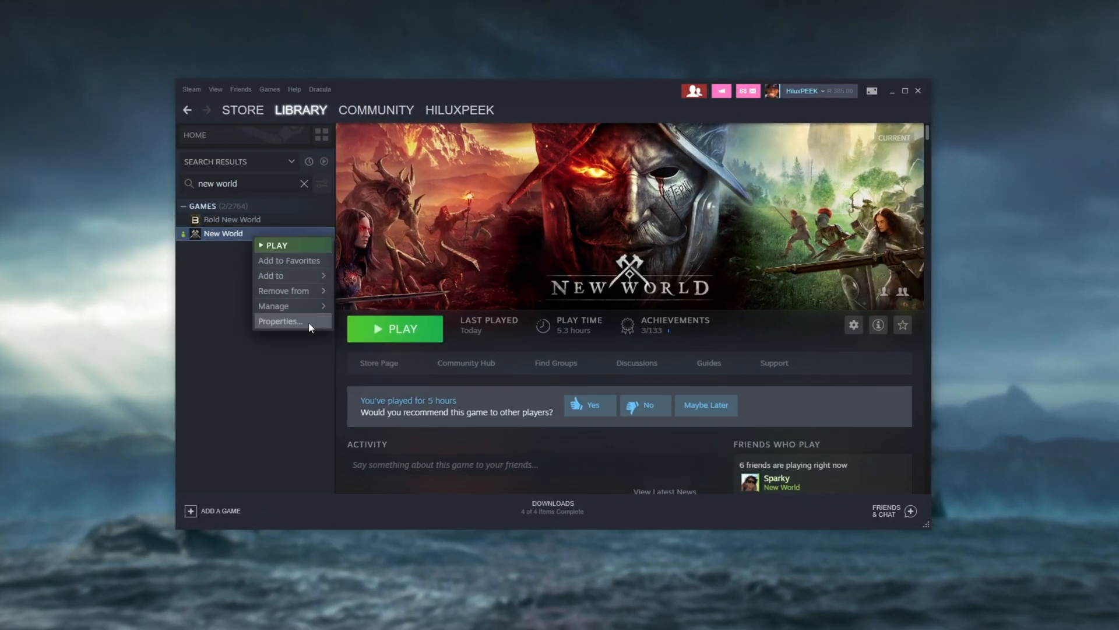
click(280, 321)
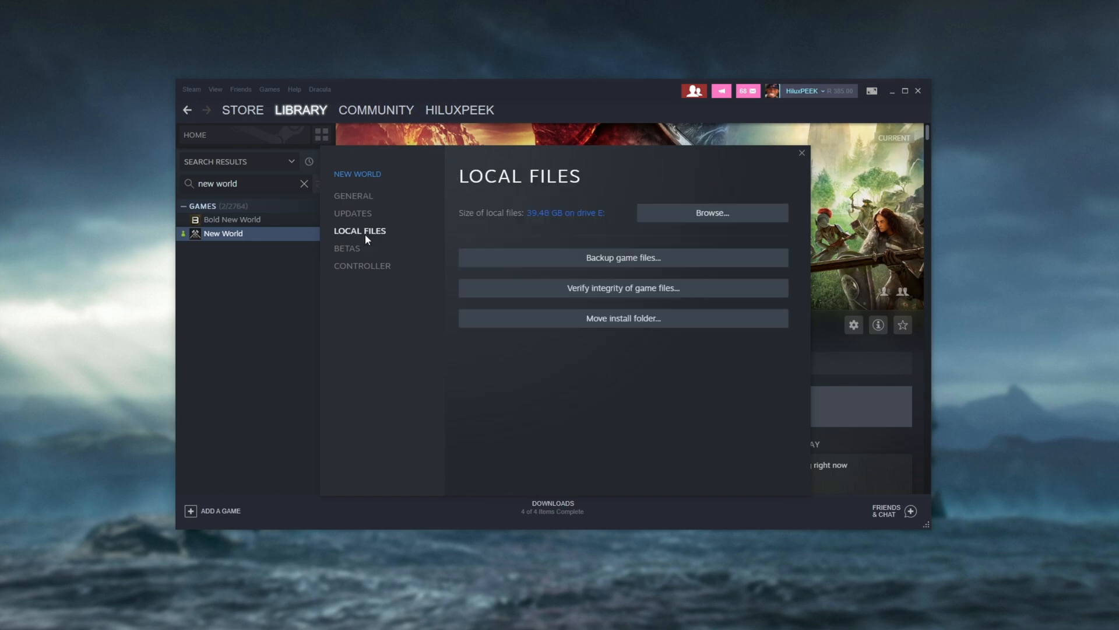
mouse_move(575, 296)
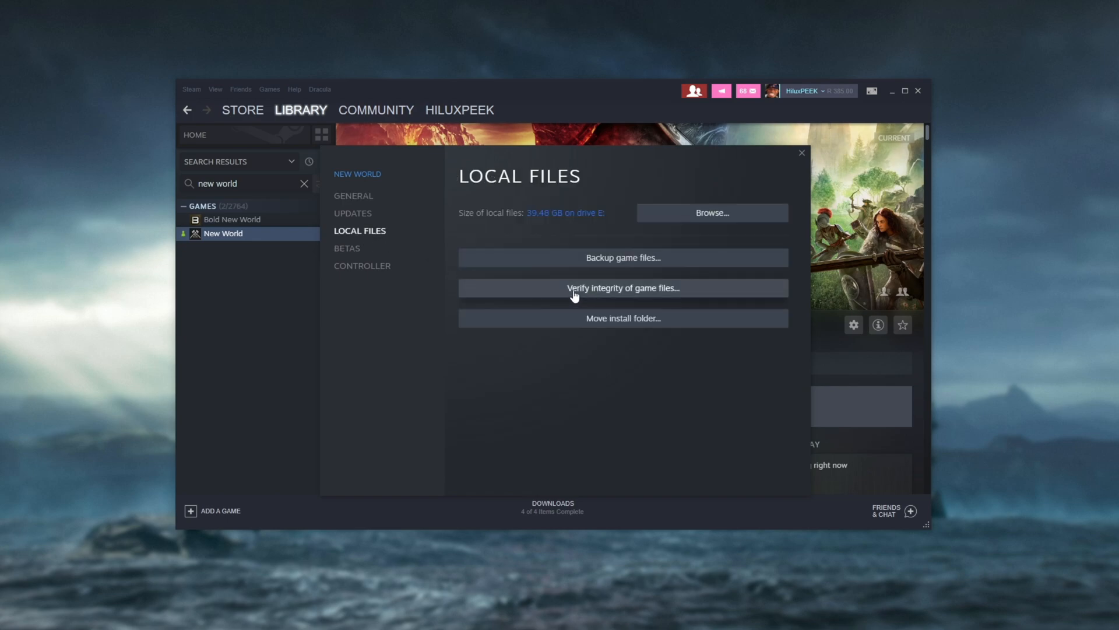
click(801, 152)
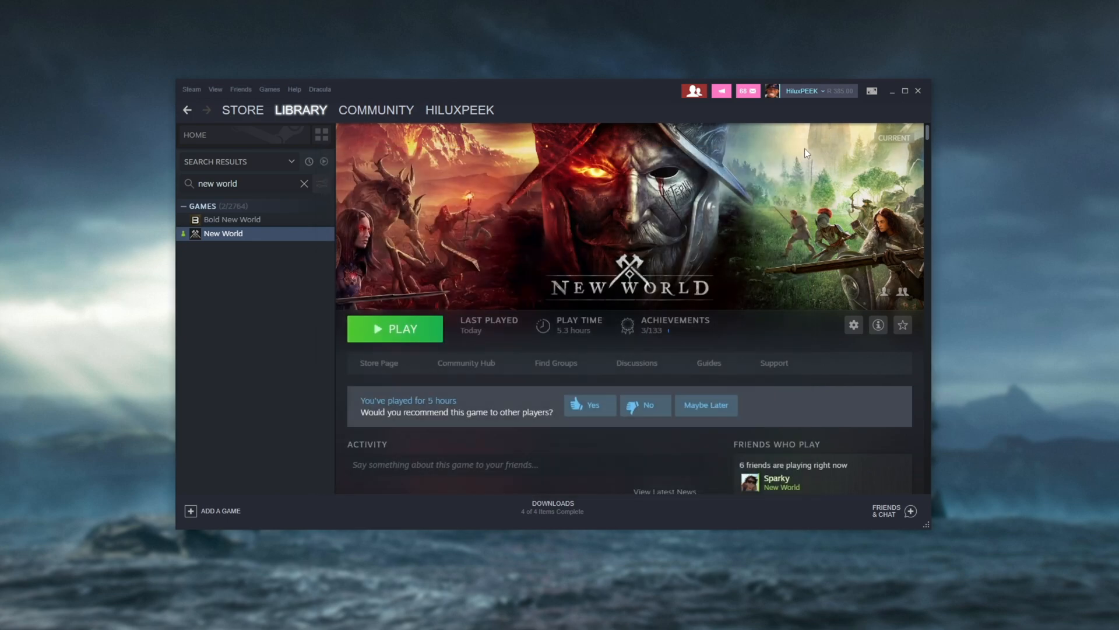
mouse_move(893, 100)
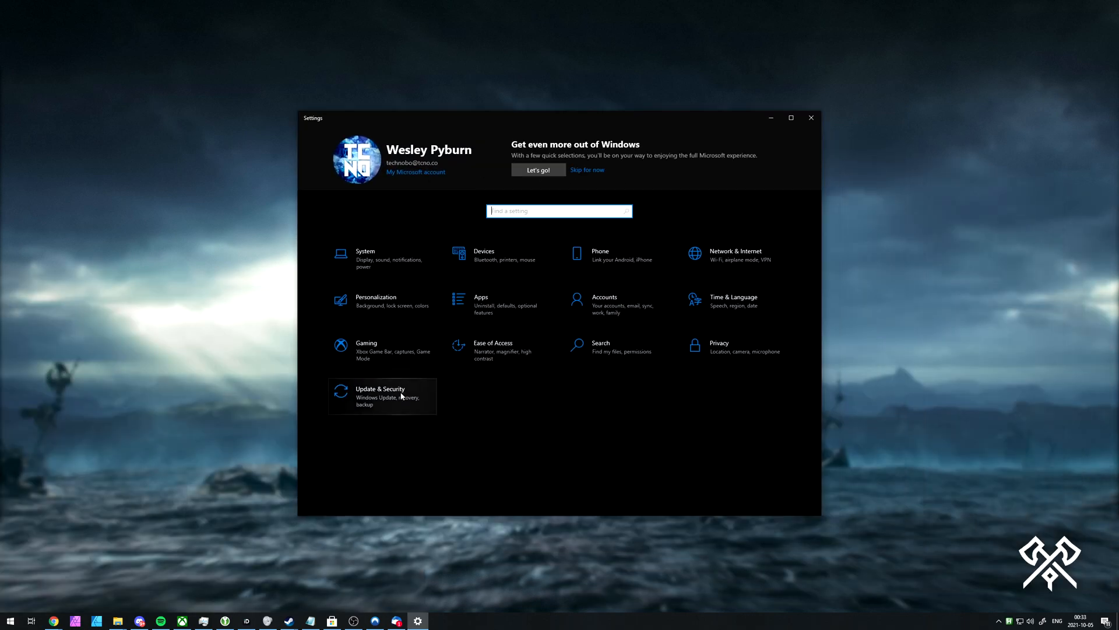
Reach the full list of additional troubleshooters under Update & Security
click(382, 397)
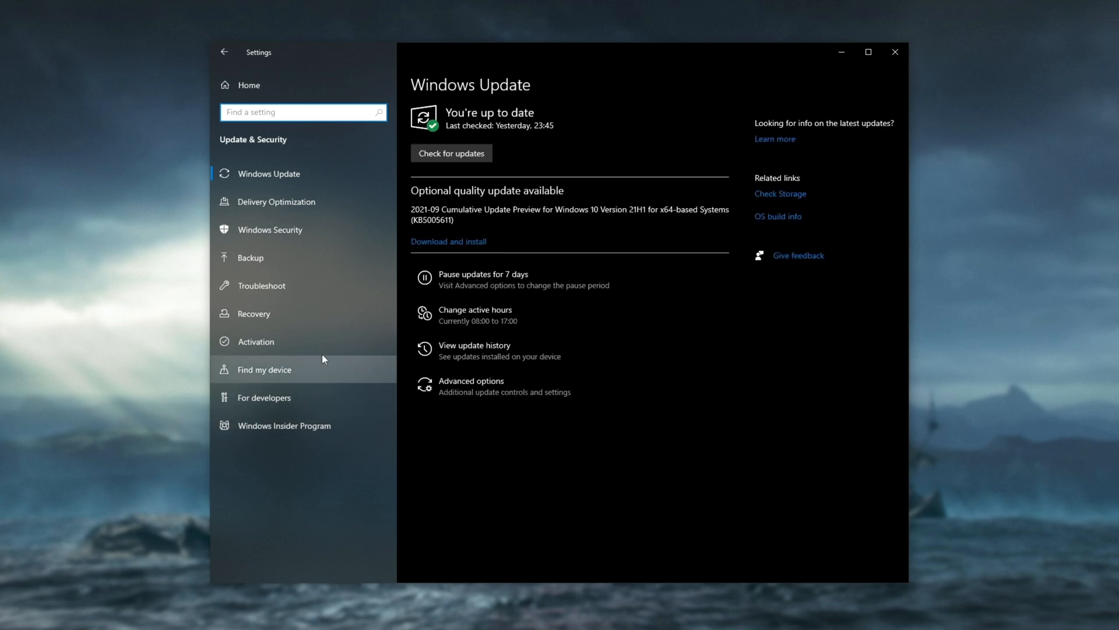
click(261, 285)
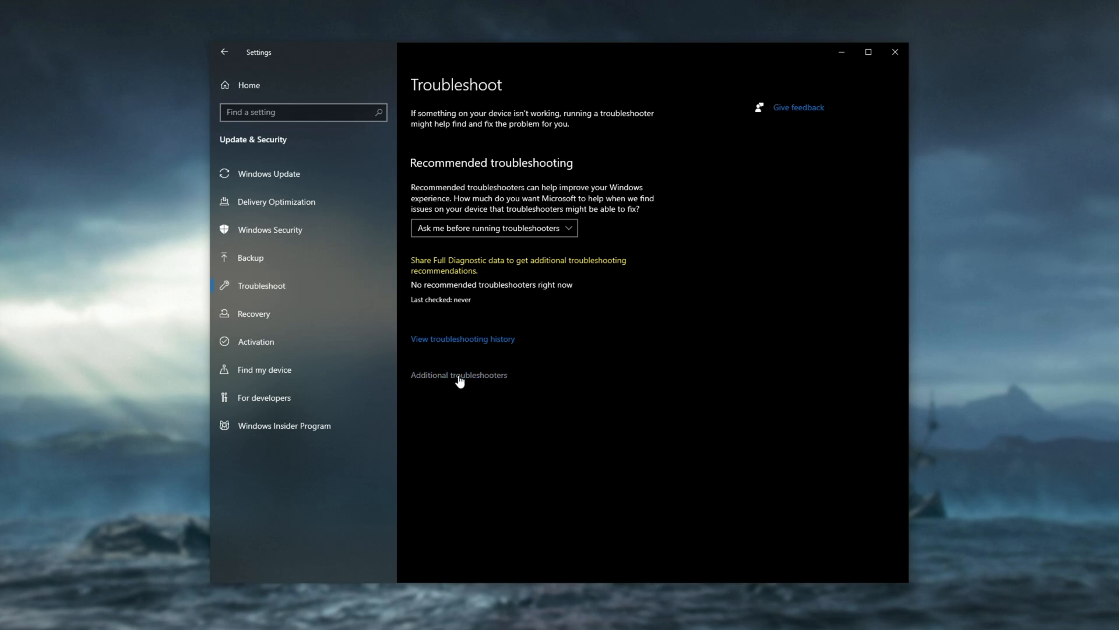
click(459, 375)
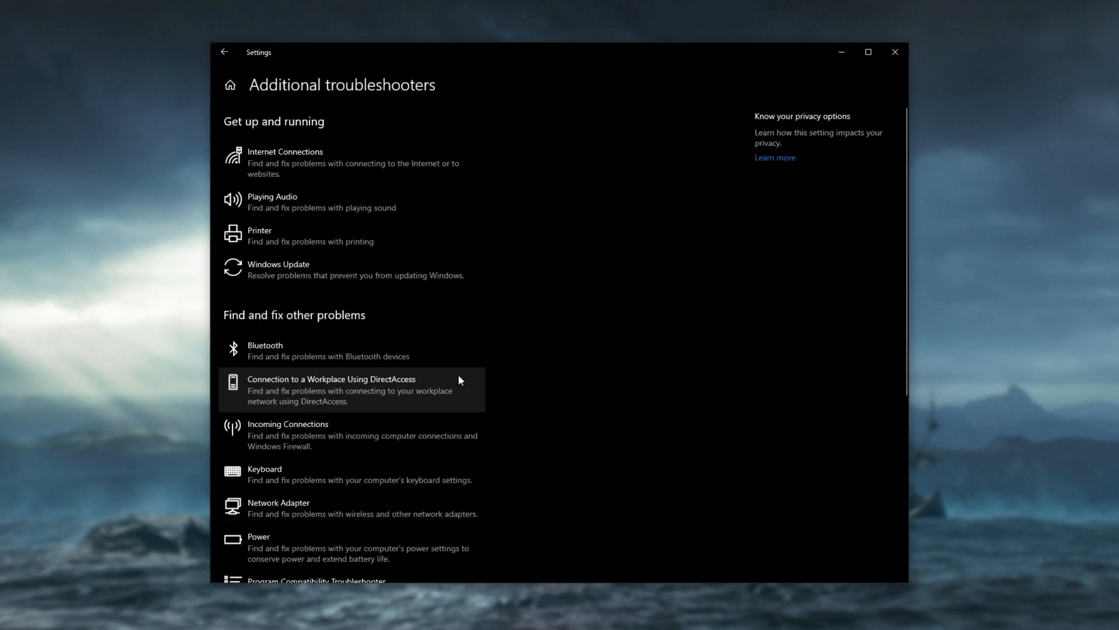
scroll(down, 3)
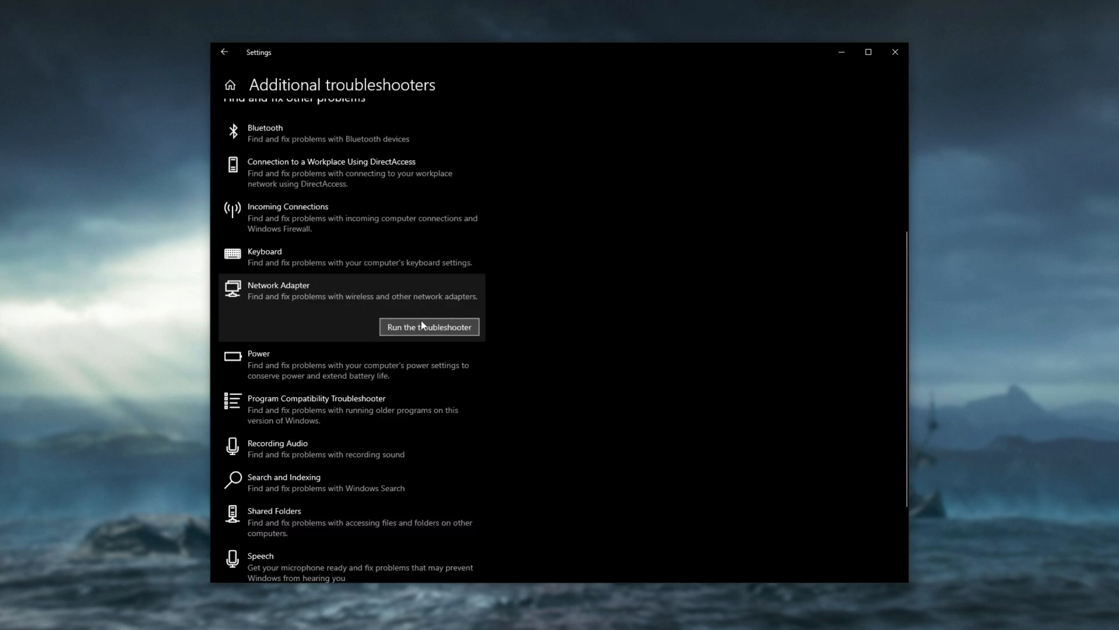
Run the Network Adapter troubleshooter on the Ethernet adapter and close it after no problem is found
click(429, 327)
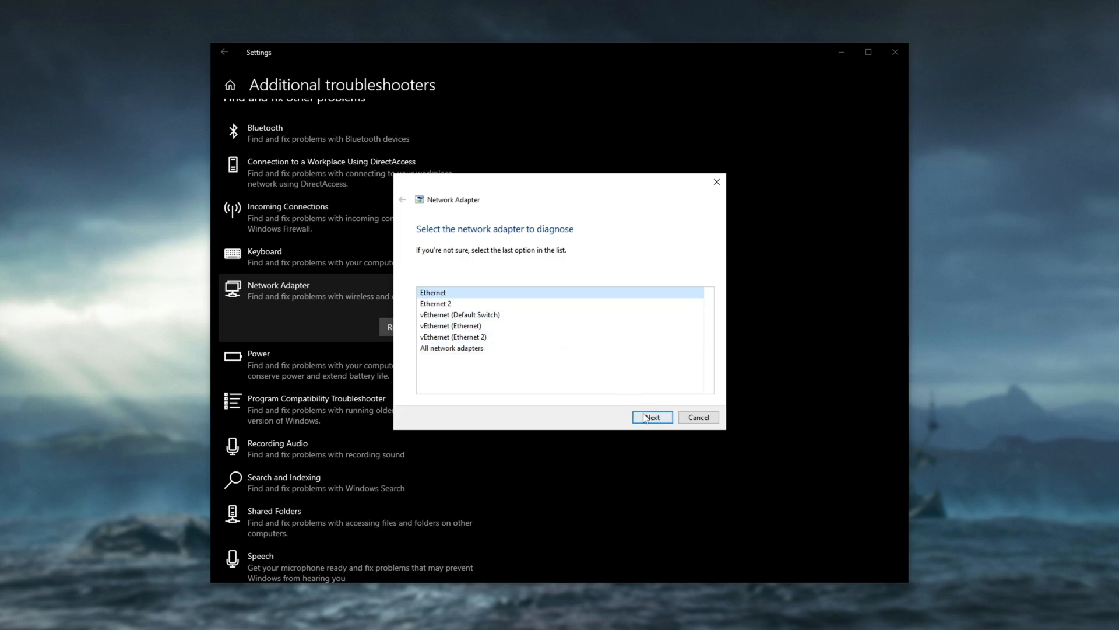
click(653, 417)
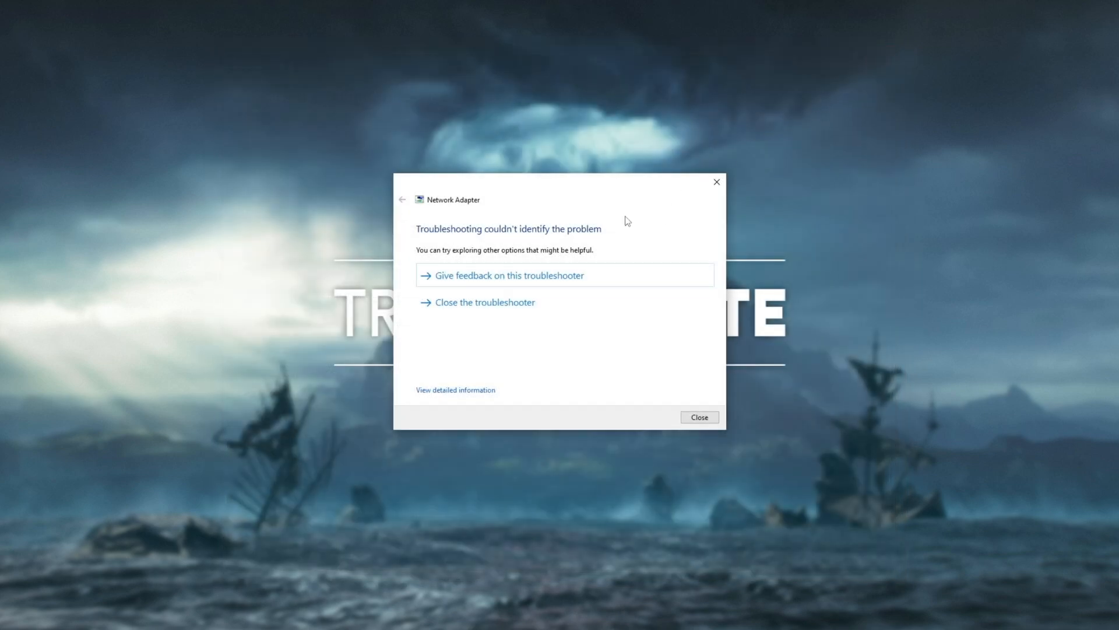
mouse_move(718, 182)
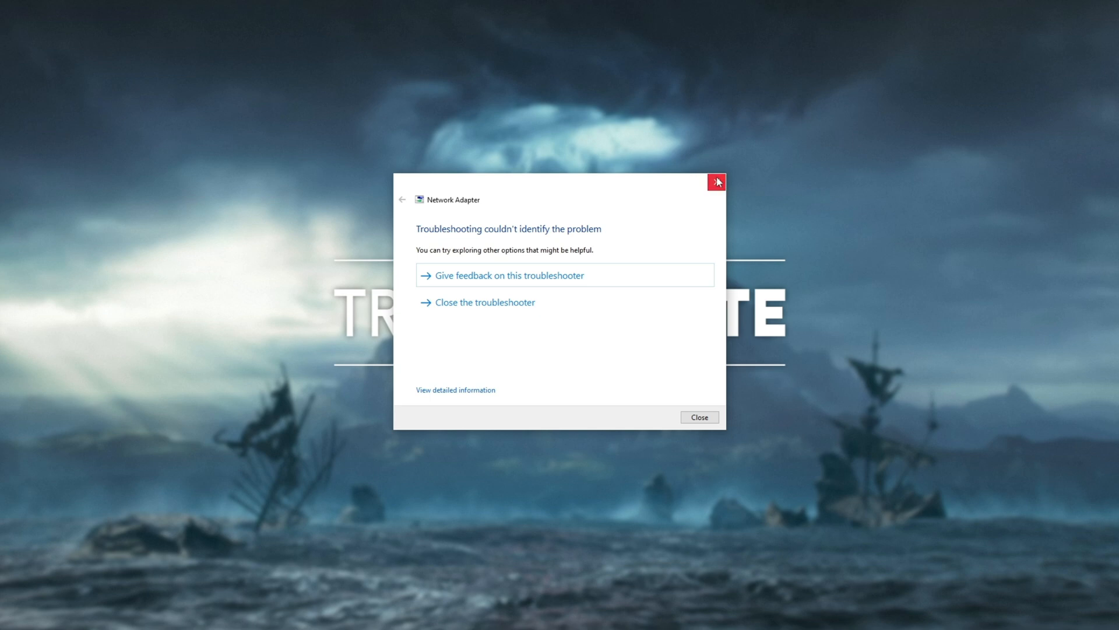
click(718, 182)
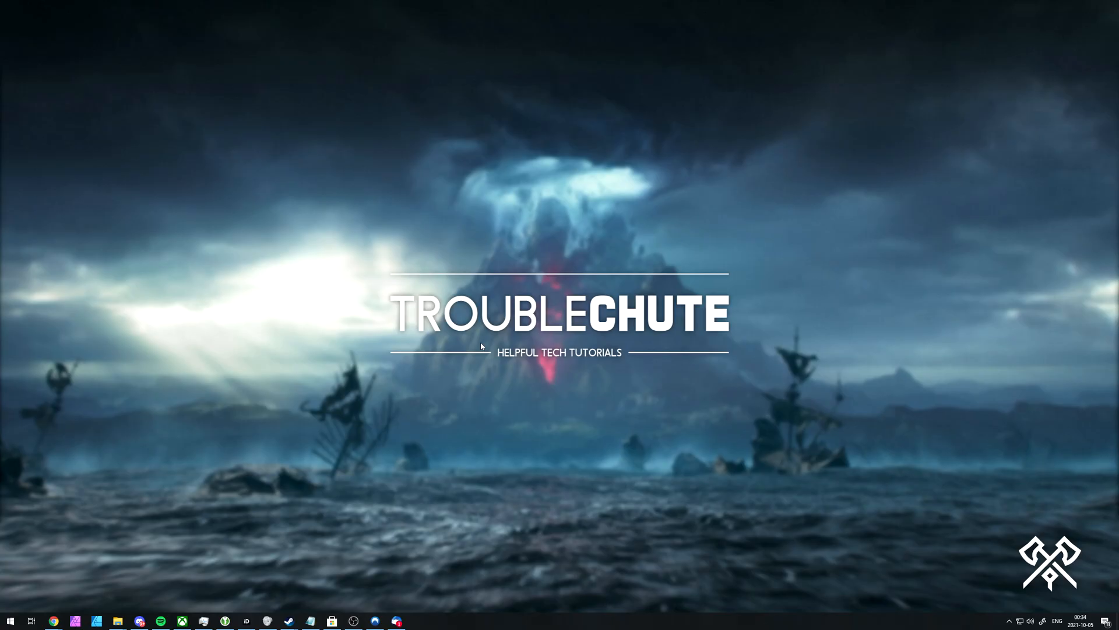
In an administrator Command Prompt, run ipconfig /flushdns and ipconfig /registerdns
click(10, 618)
text(cmd)
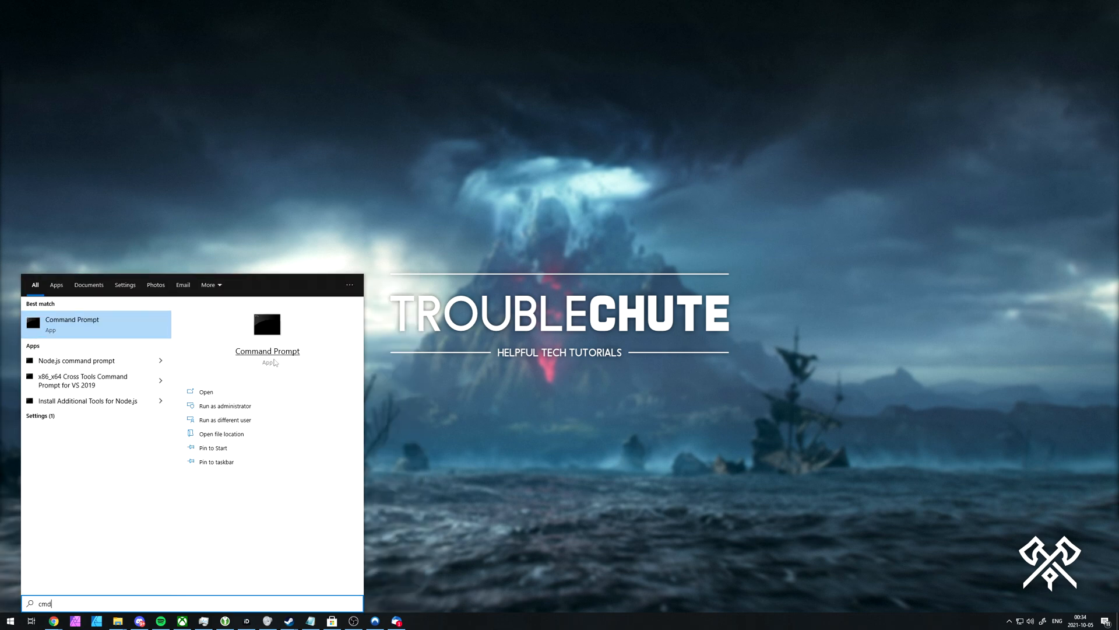
click(226, 406)
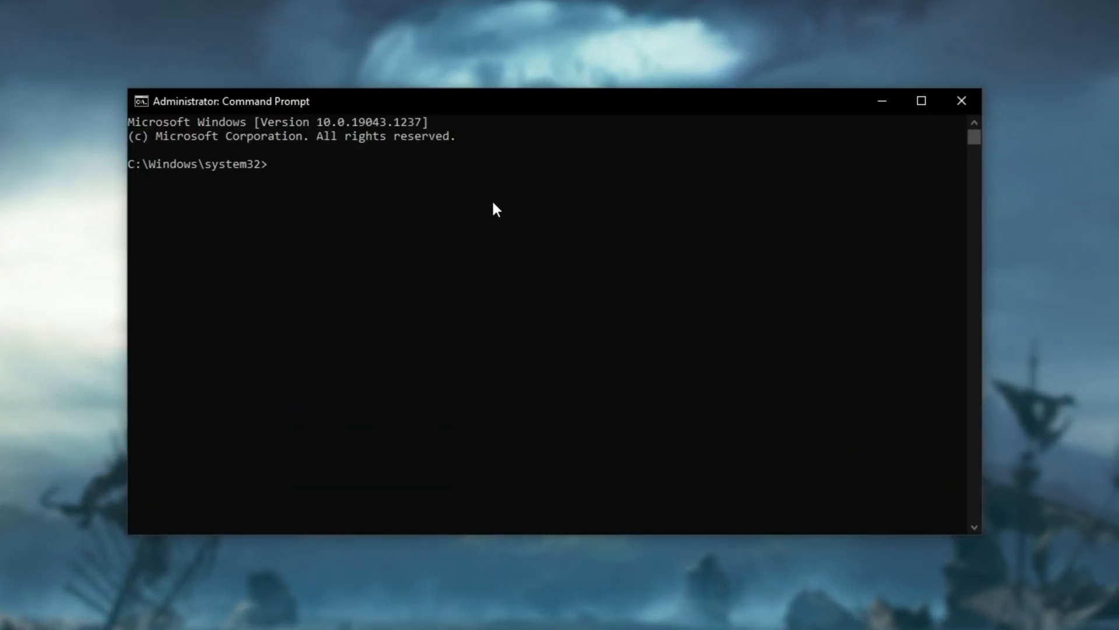
text(ip)
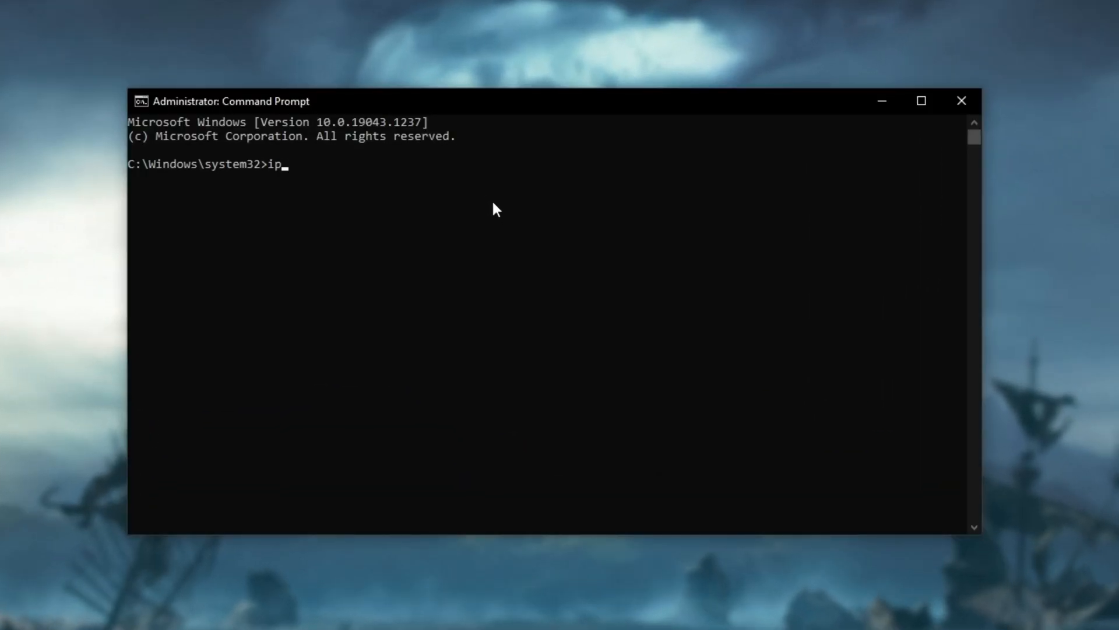
text(config)
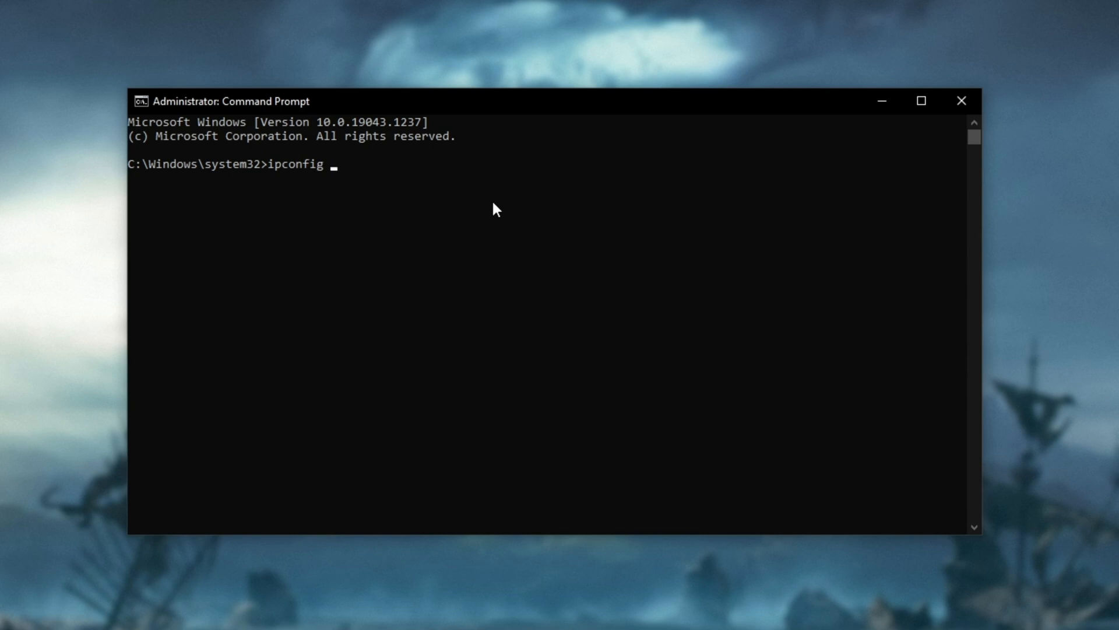
text(/flushd)
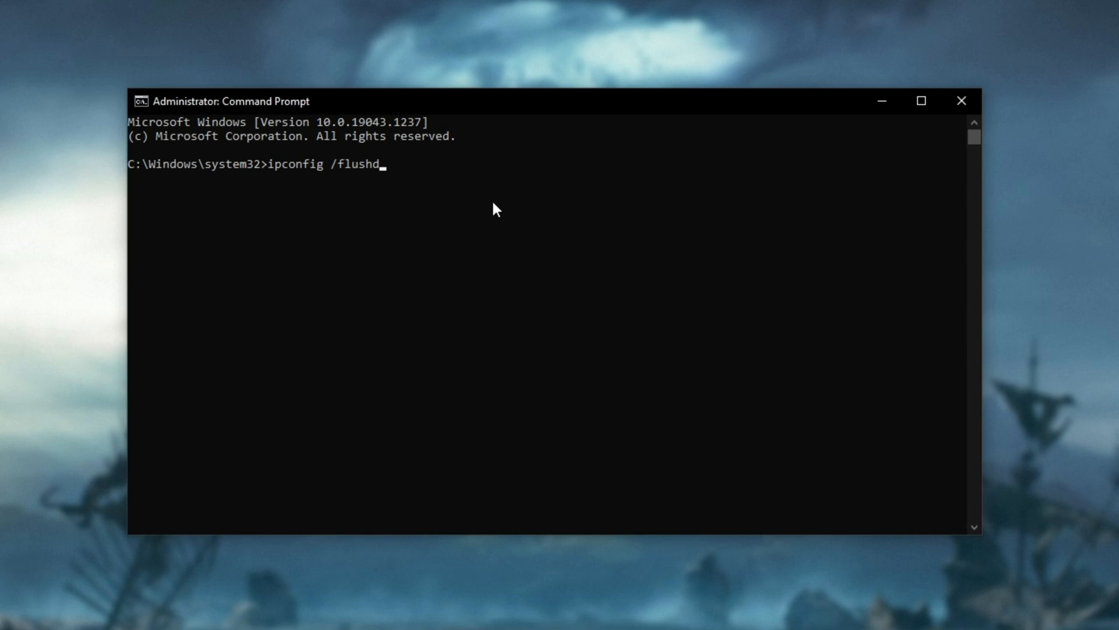
text(ns)
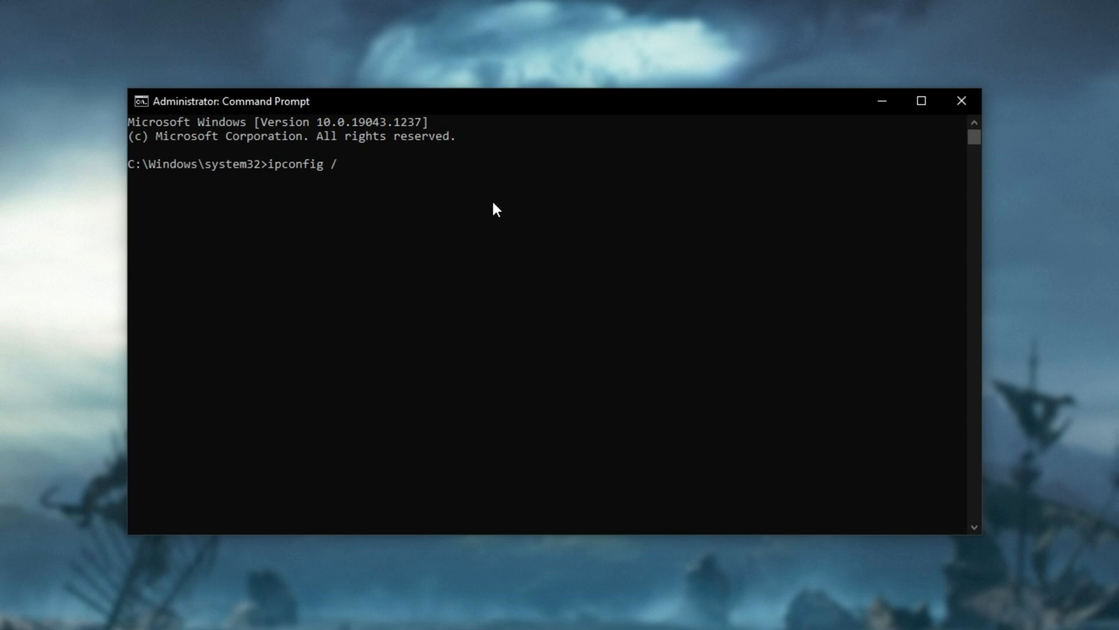
text(registerdns)
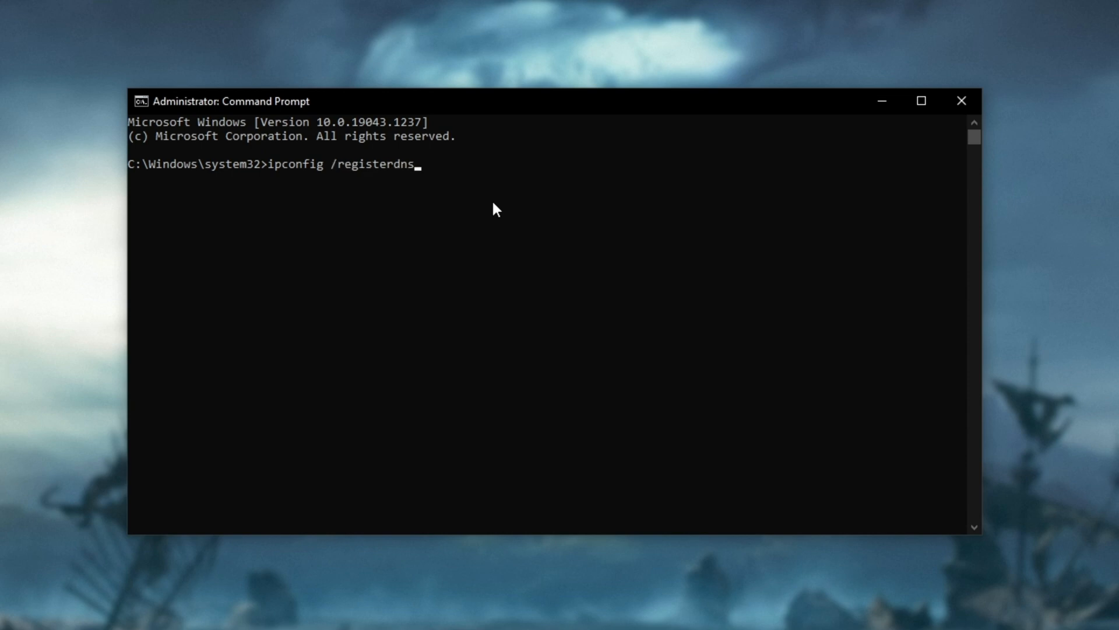
key(Backspace)
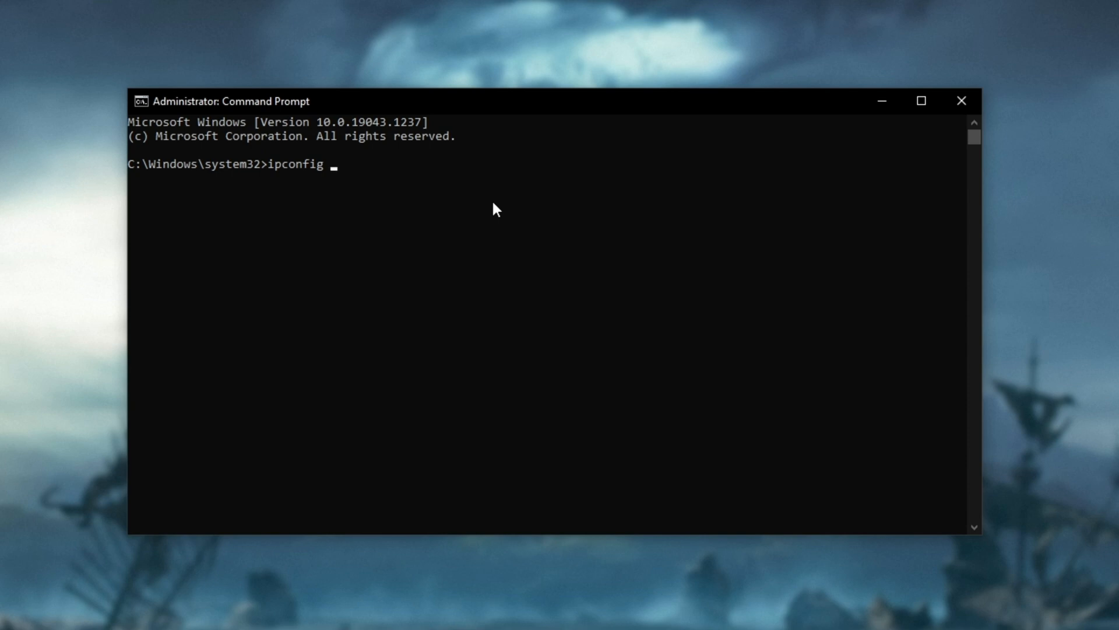
Run ipconfig /release, /renew and netsh winsock reset, then close the console
text(/re)
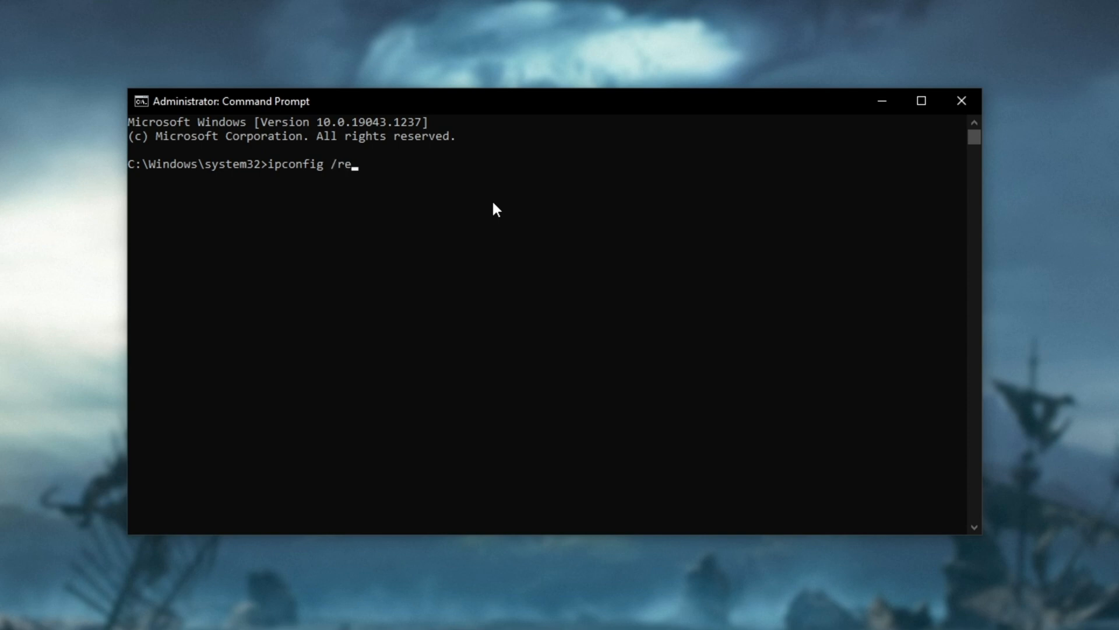
key(Backspace)
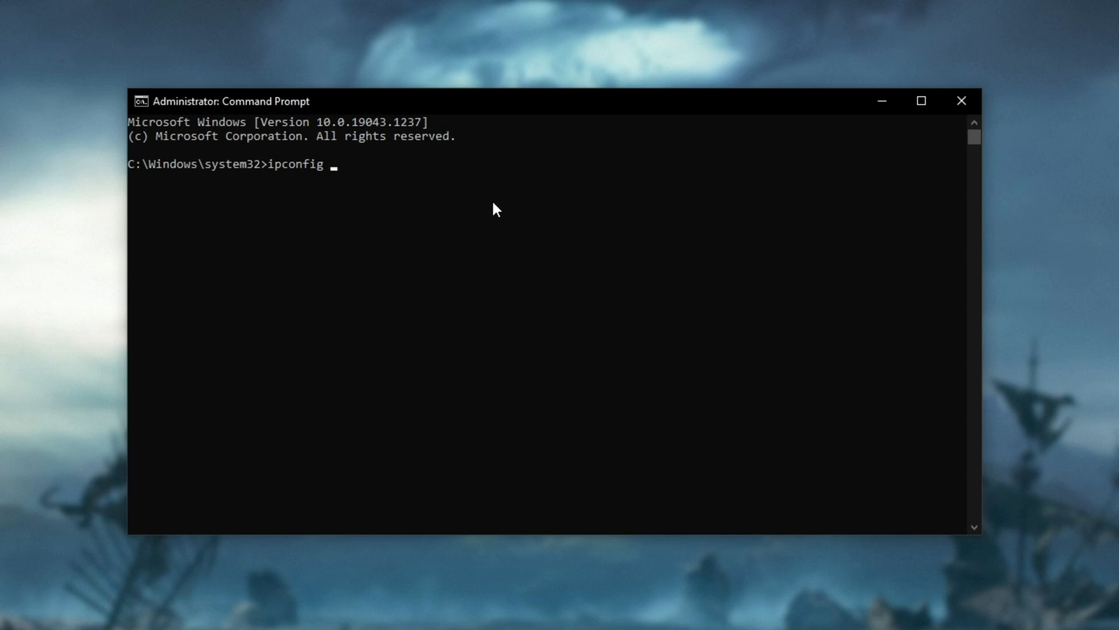
text(/ren)
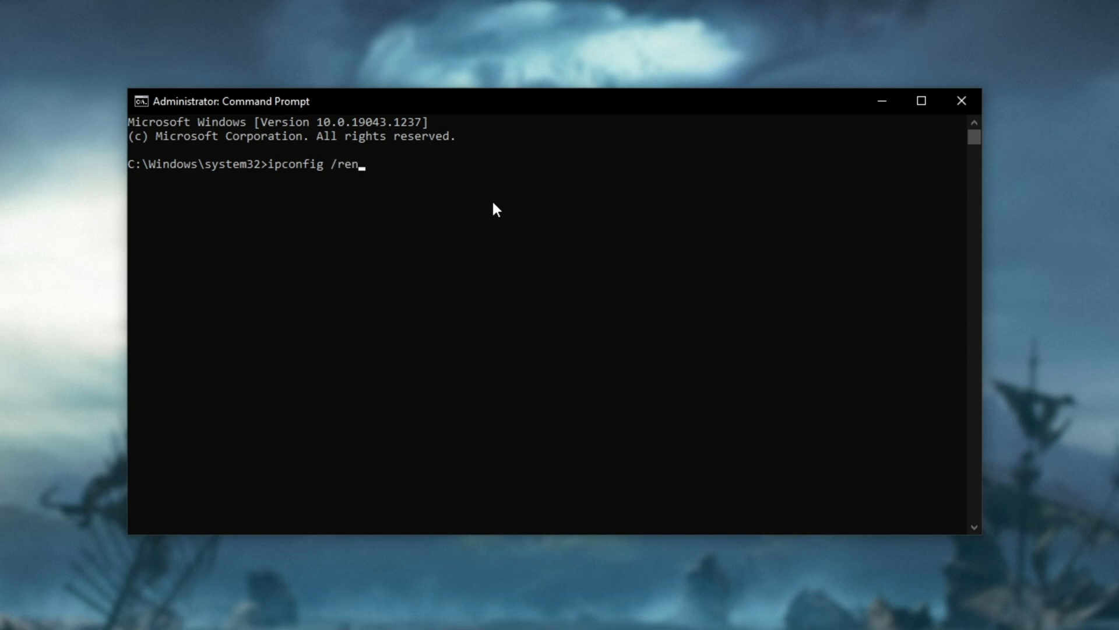
key(Backspace)
text(n)
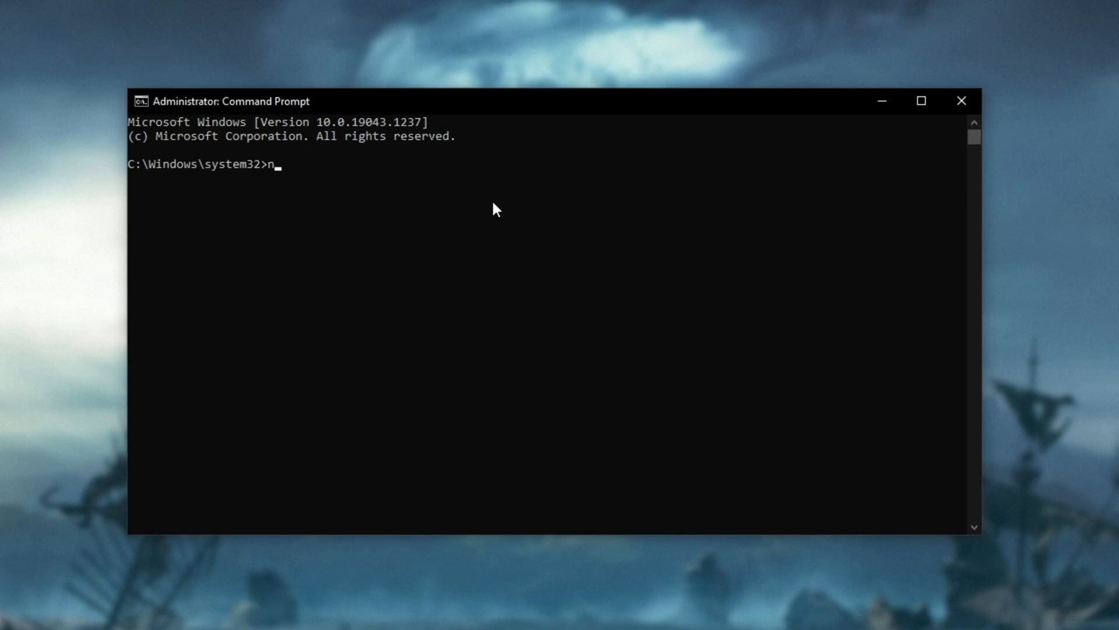
text(etsh winsoc)
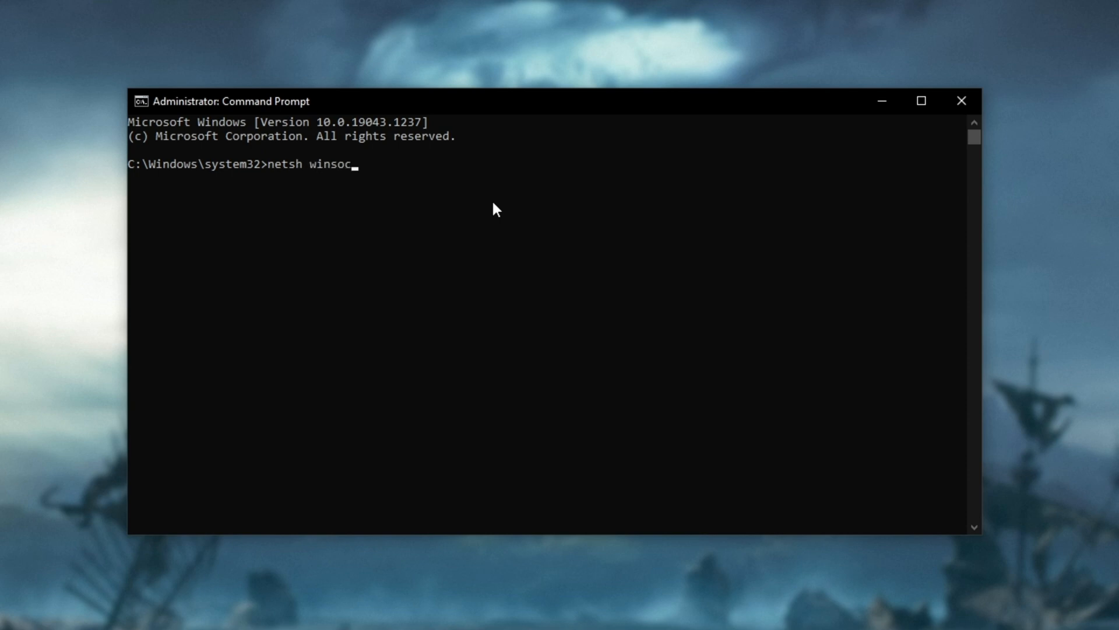
text(k reset)
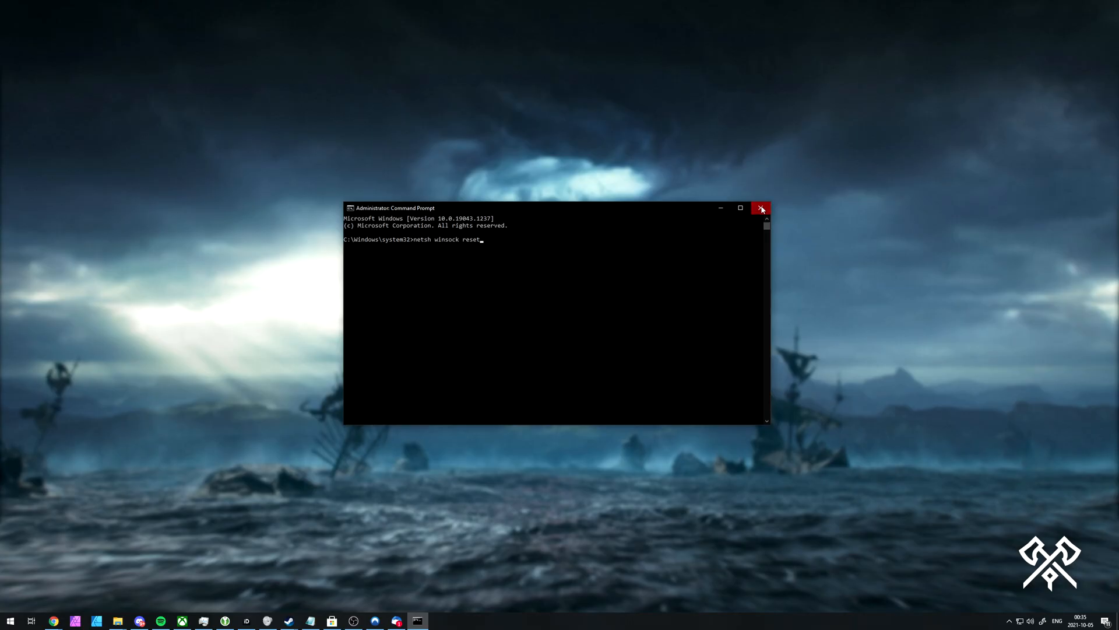
click(760, 208)
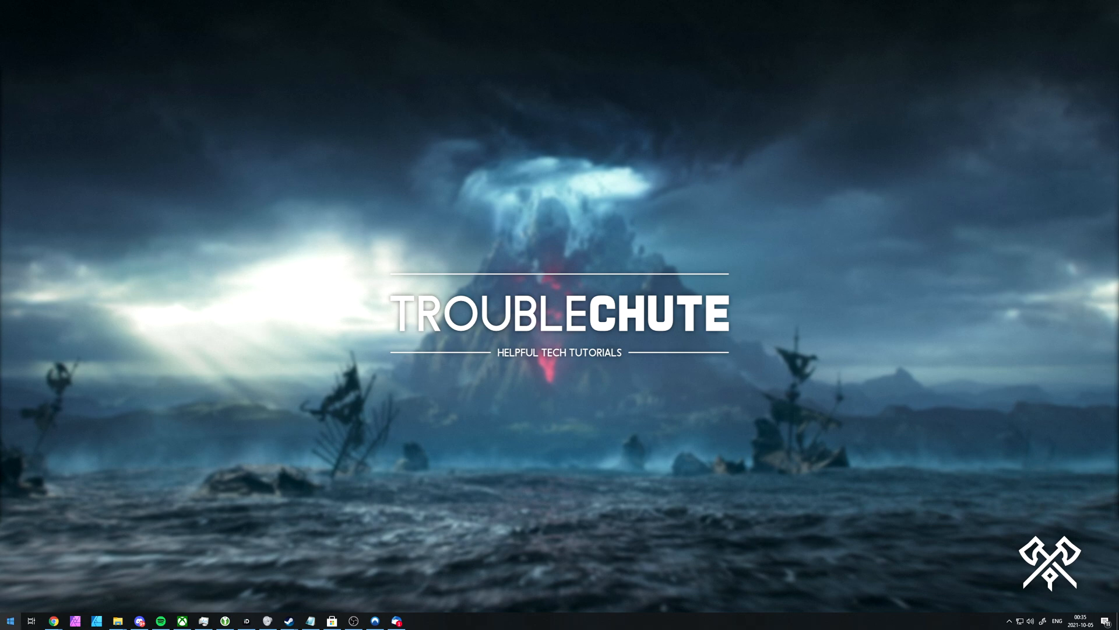
Review the Network reset warning under Network & Internet and back out to Status without resetting
click(418, 620)
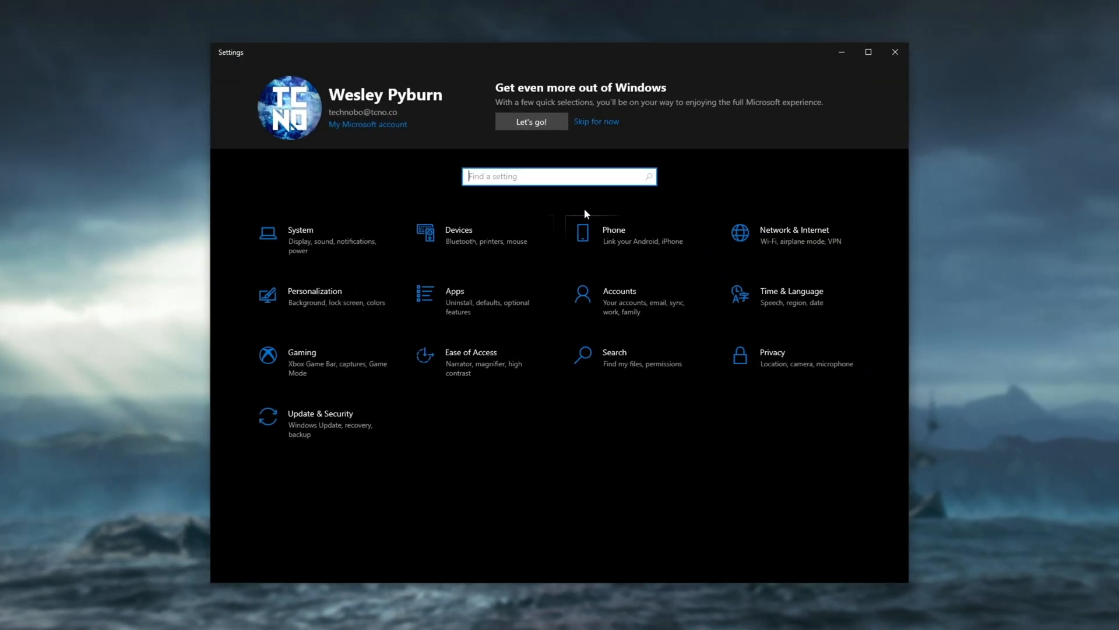
click(794, 229)
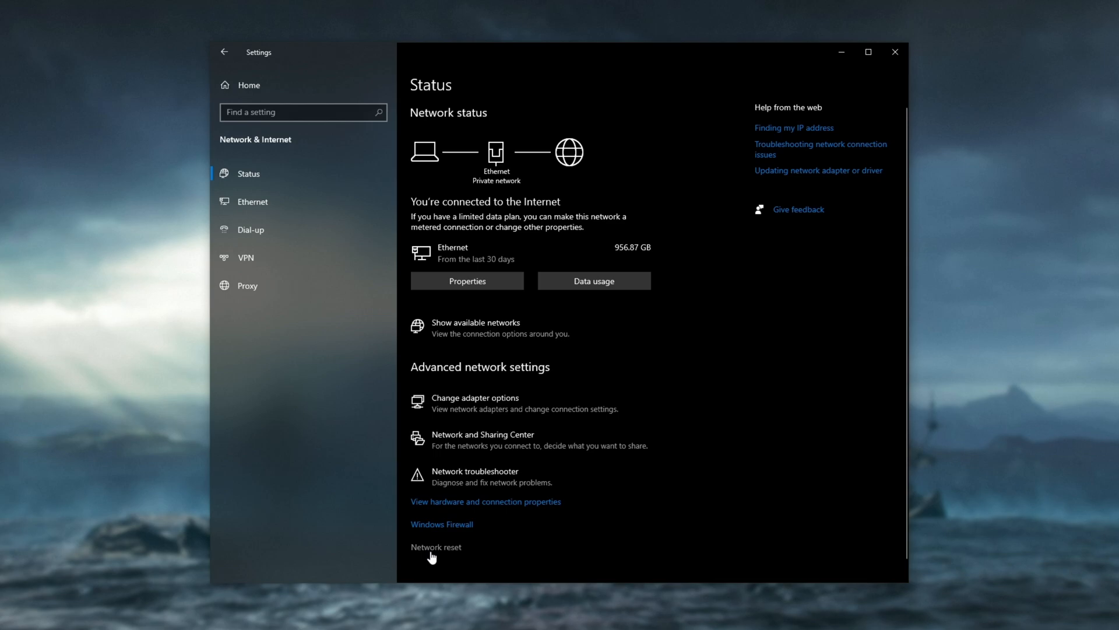
click(436, 547)
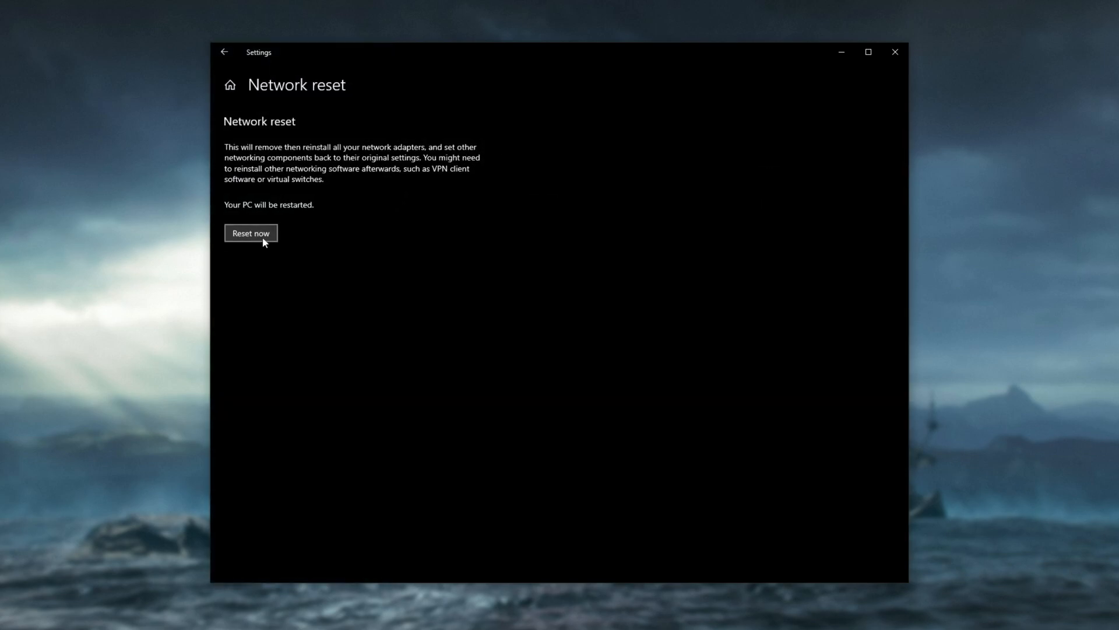
mouse_move(305, 212)
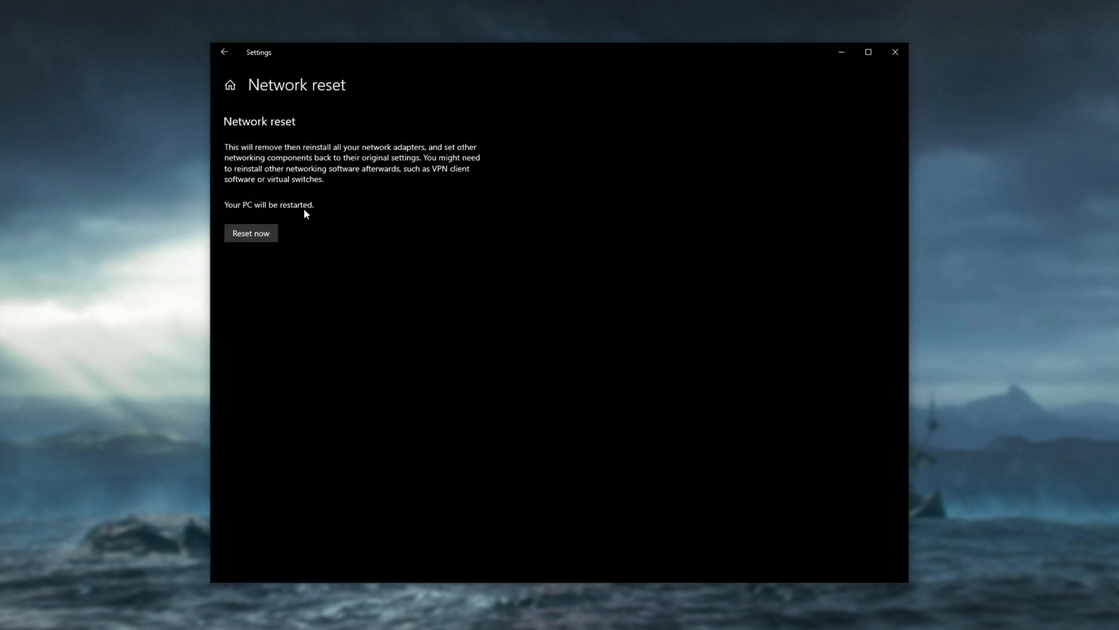
mouse_move(349, 145)
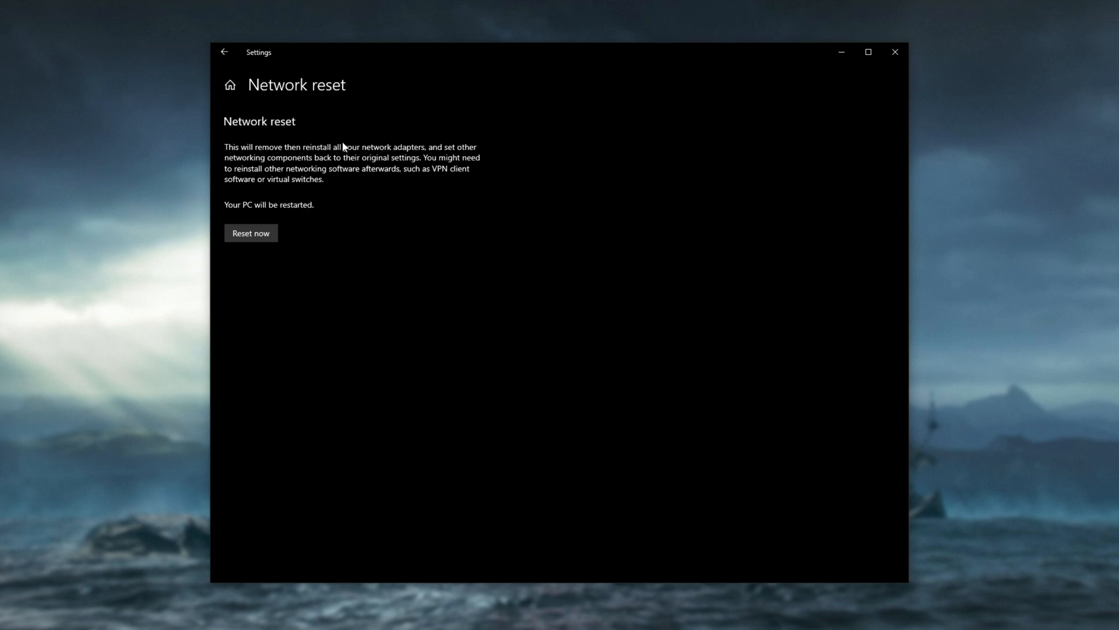
mouse_move(262, 168)
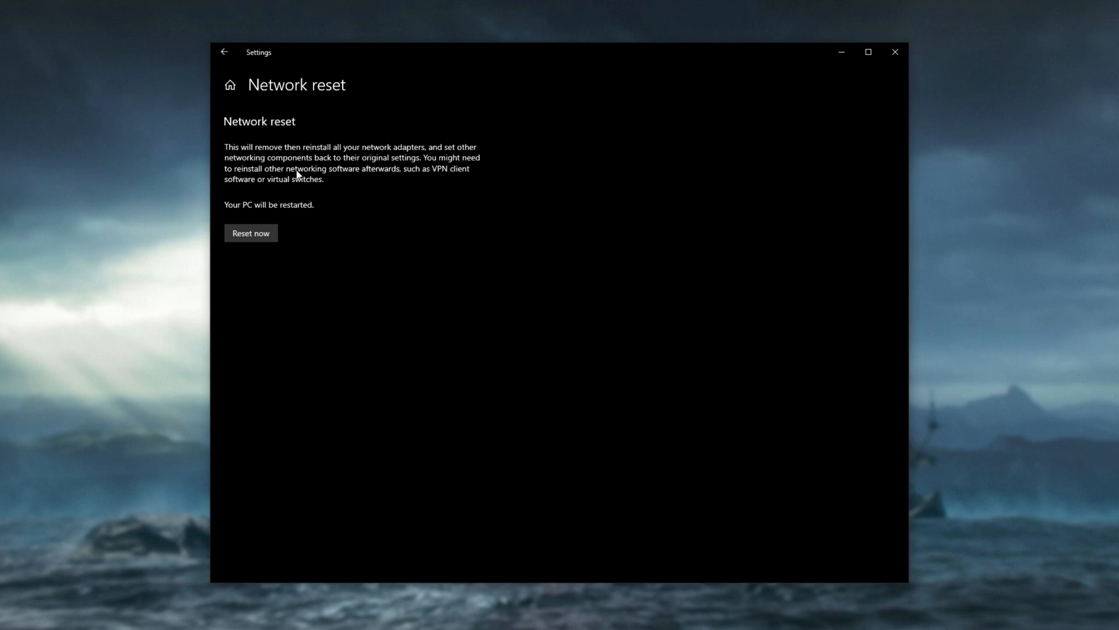
mouse_move(413, 177)
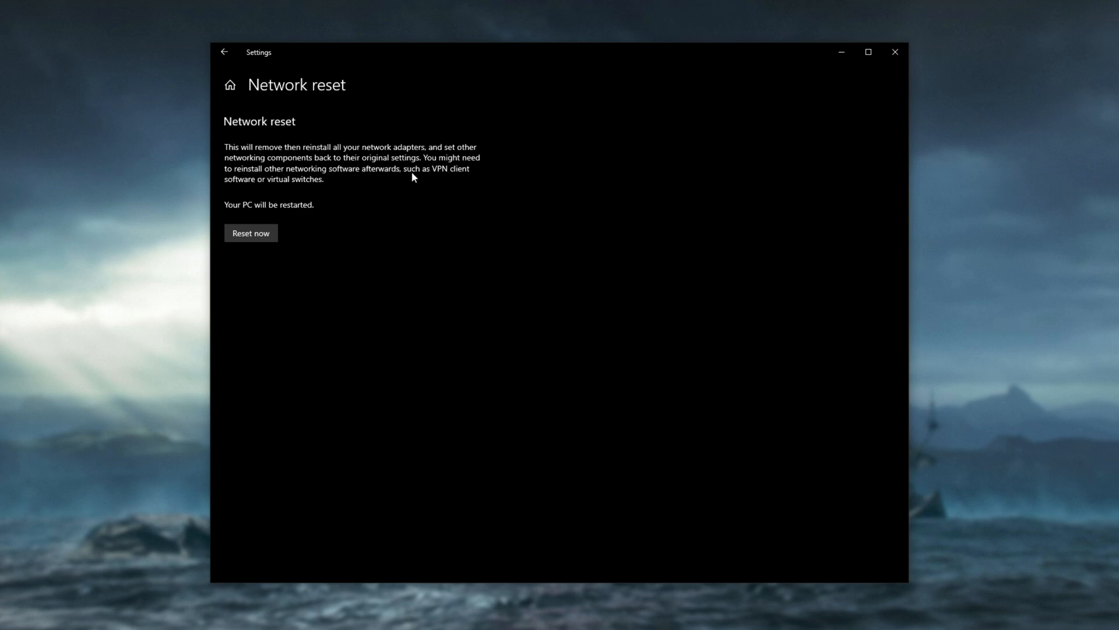
mouse_move(300, 187)
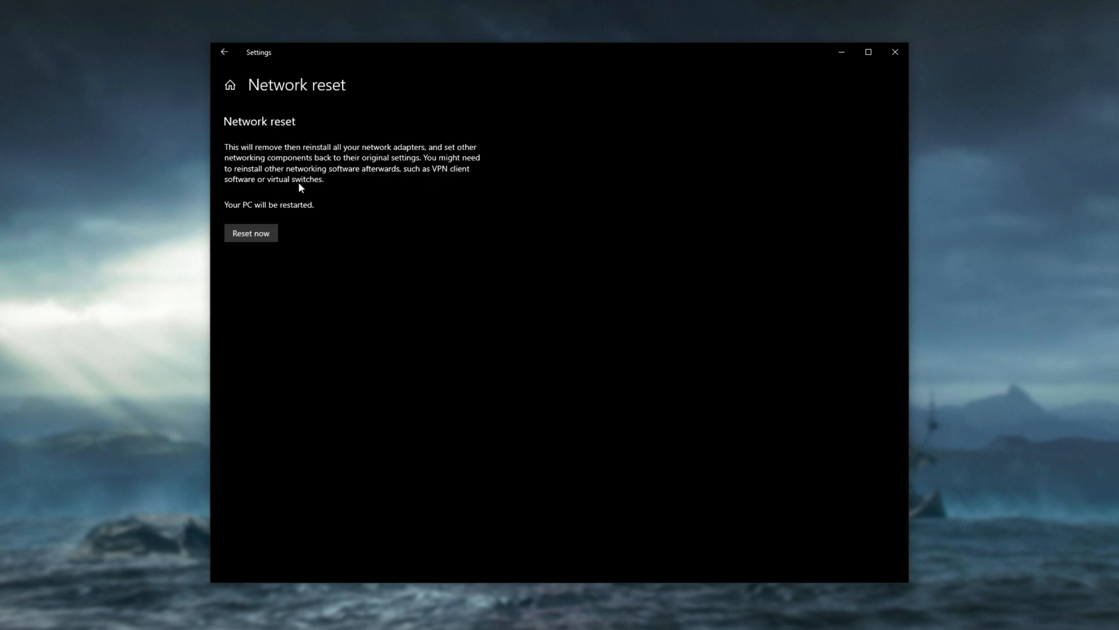
click(224, 52)
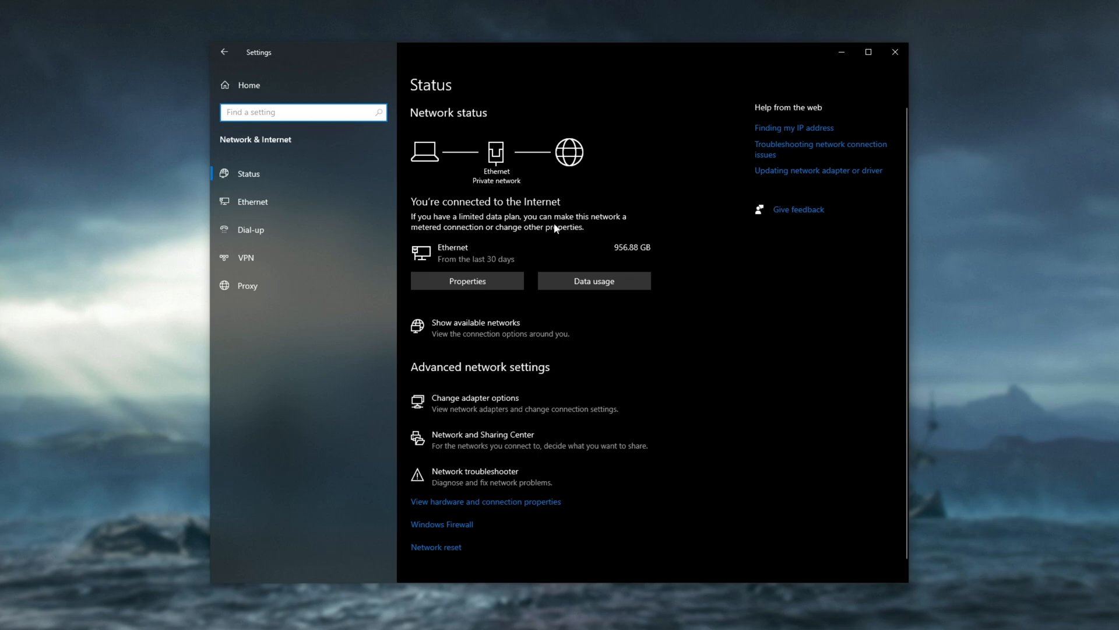
mouse_move(574, 282)
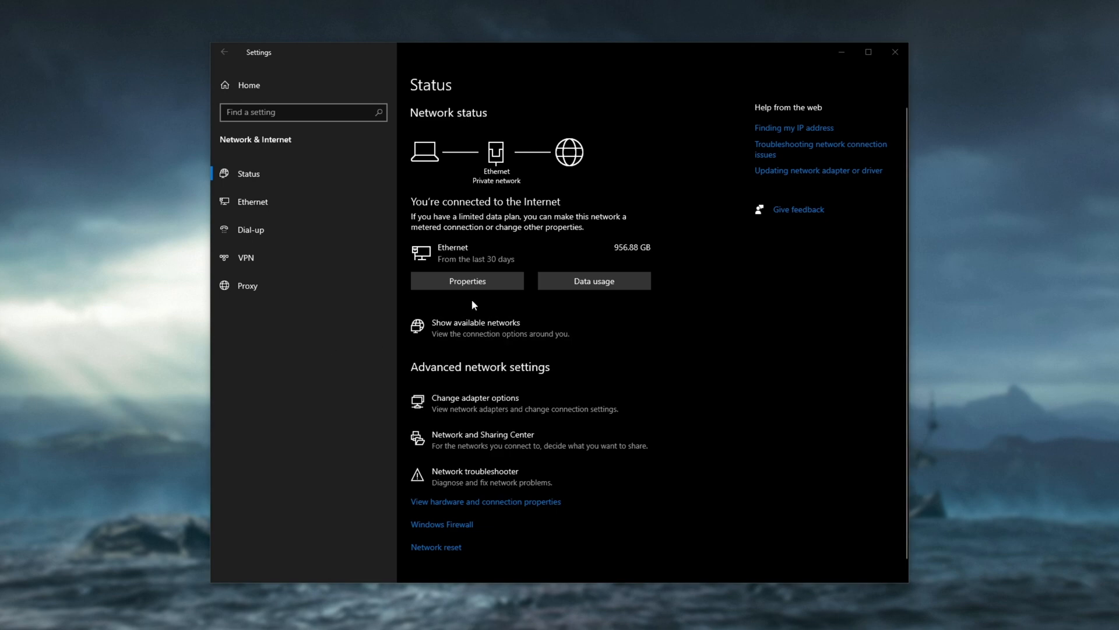
mouse_move(327, 373)
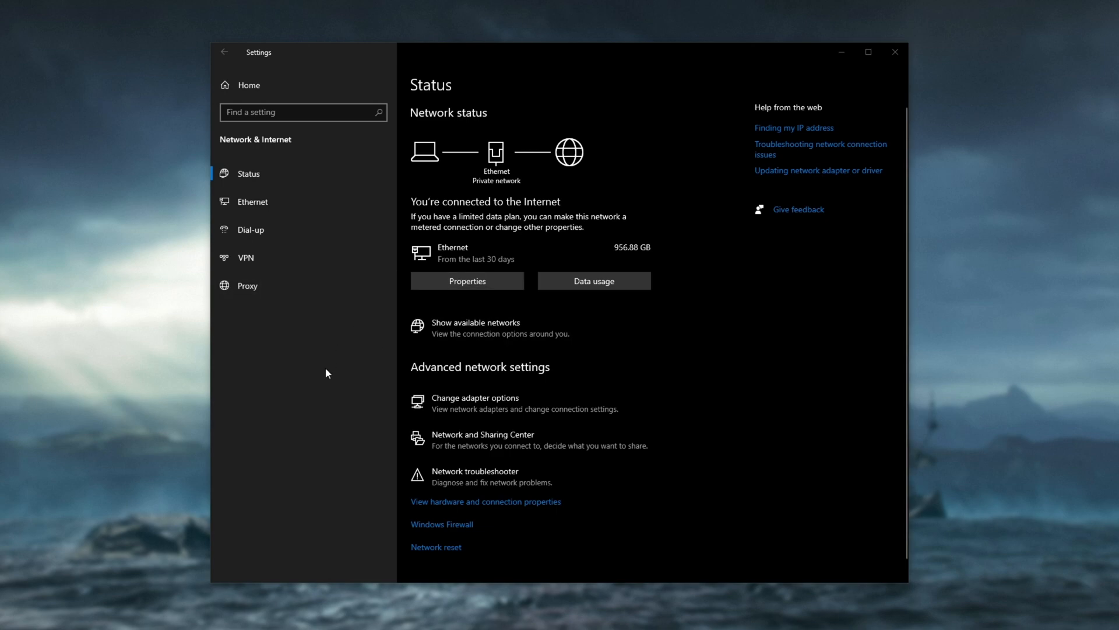
mouse_move(436, 547)
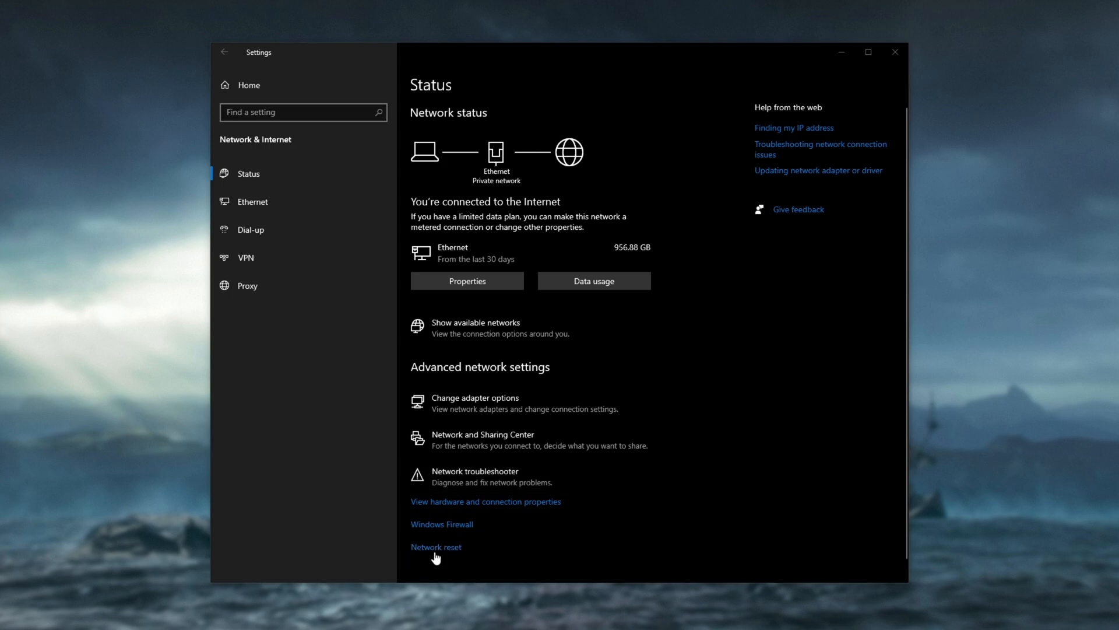
mouse_move(450, 552)
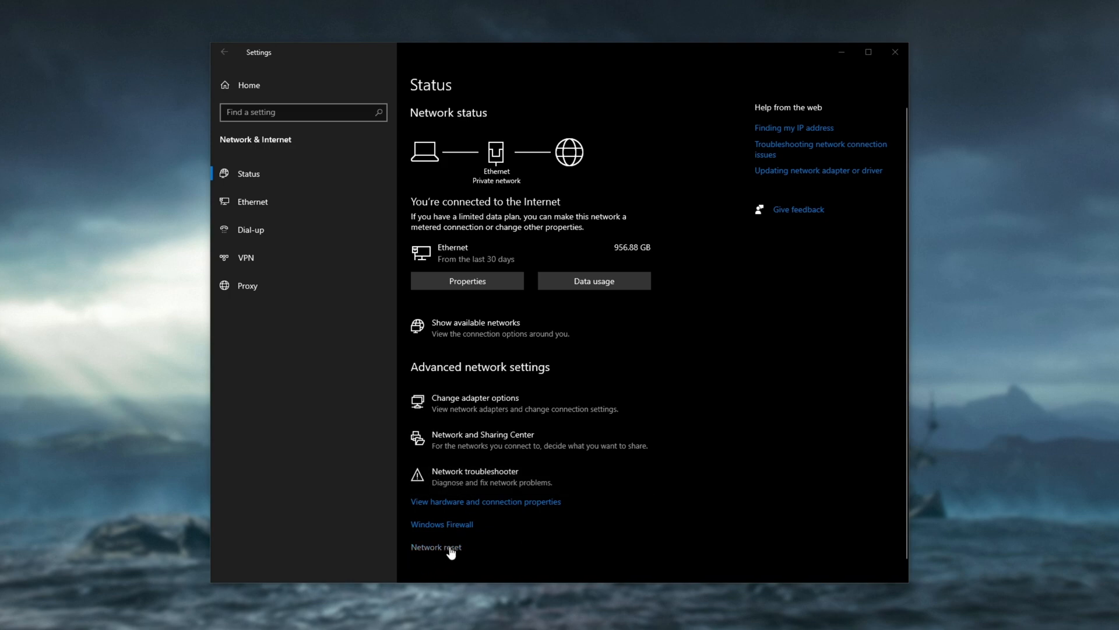
mouse_move(775, 361)
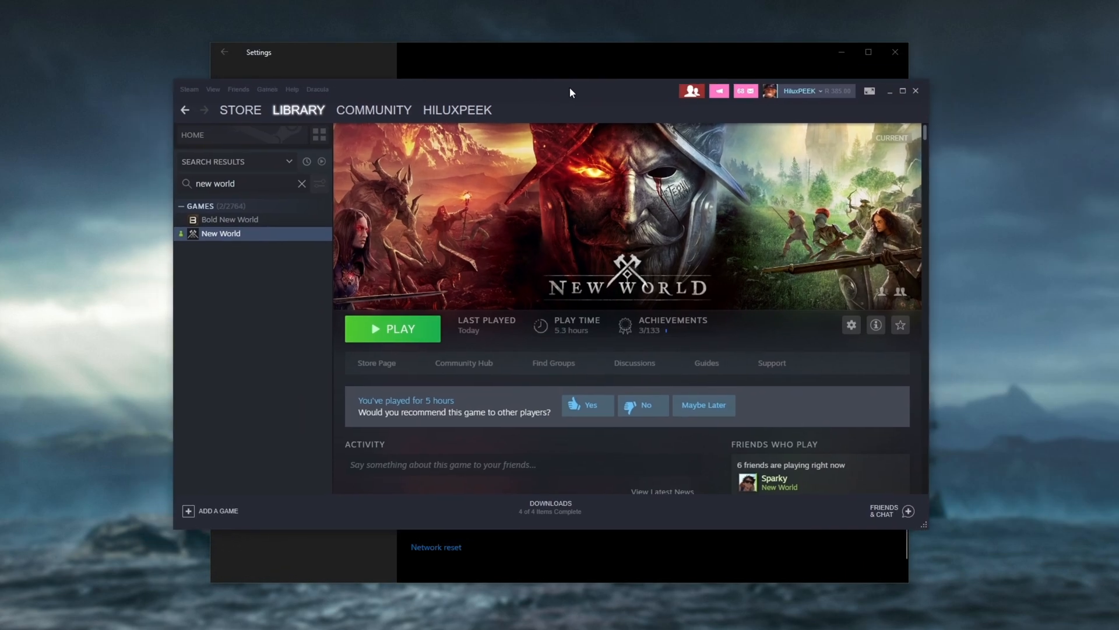
Browse New World's local files from Steam and locate NewWorld.exe in the Bin64 folder
right_click(222, 233)
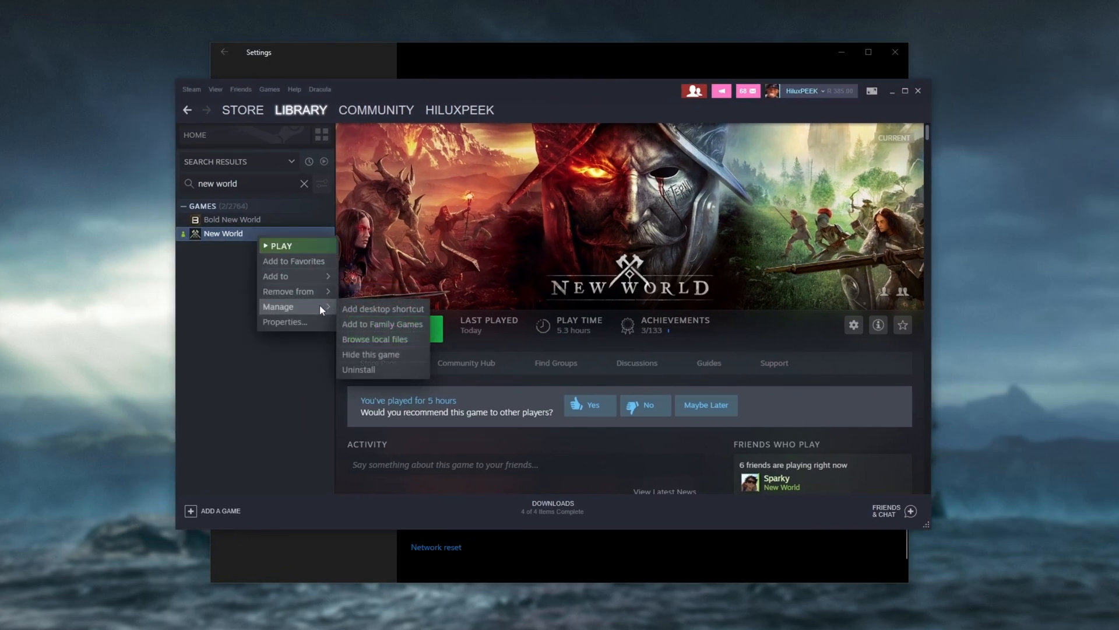
click(374, 338)
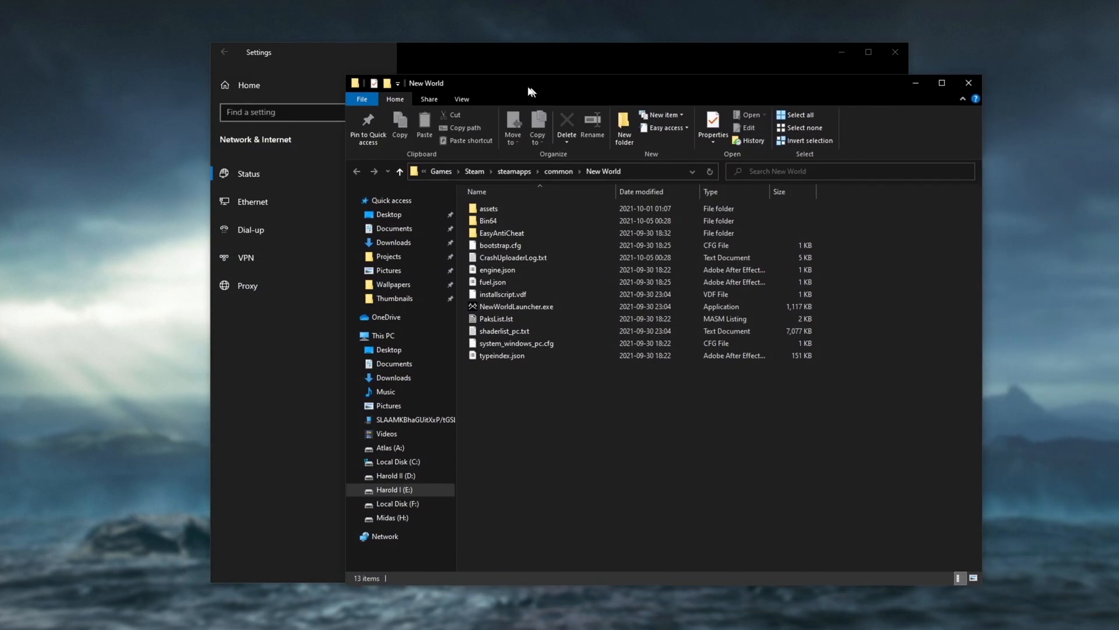
double_click(489, 220)
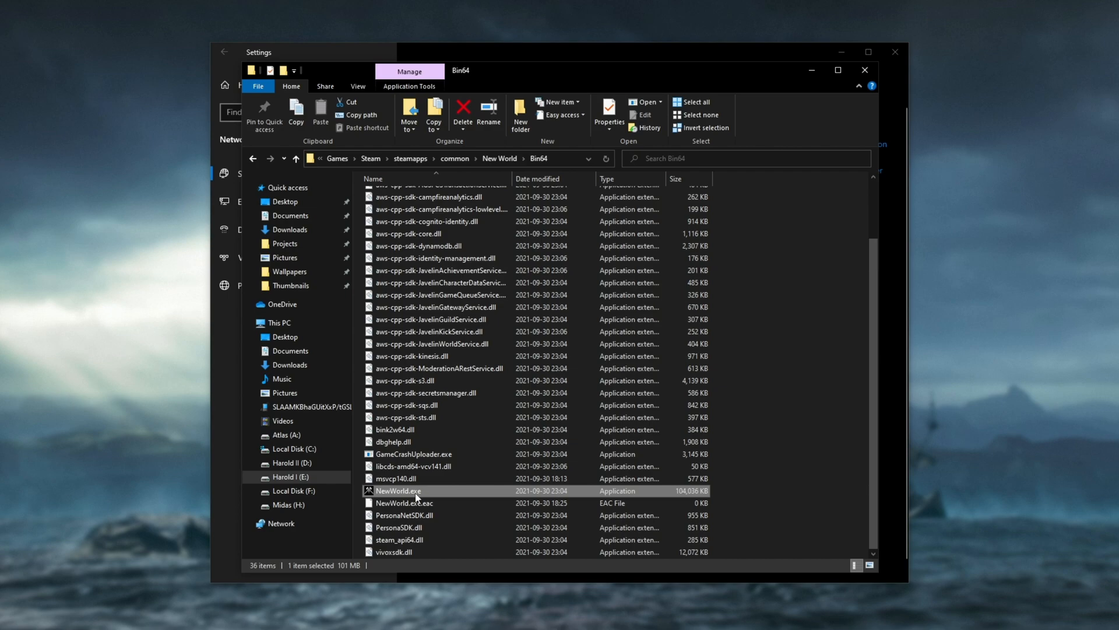
mouse_move(734, 72)
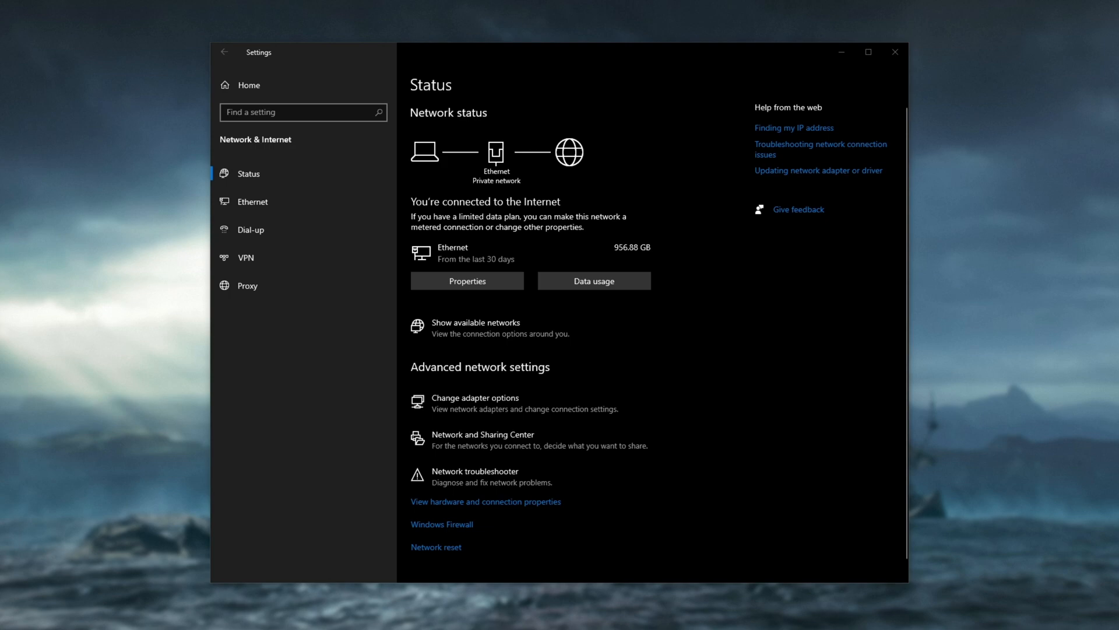
mouse_move(725, 366)
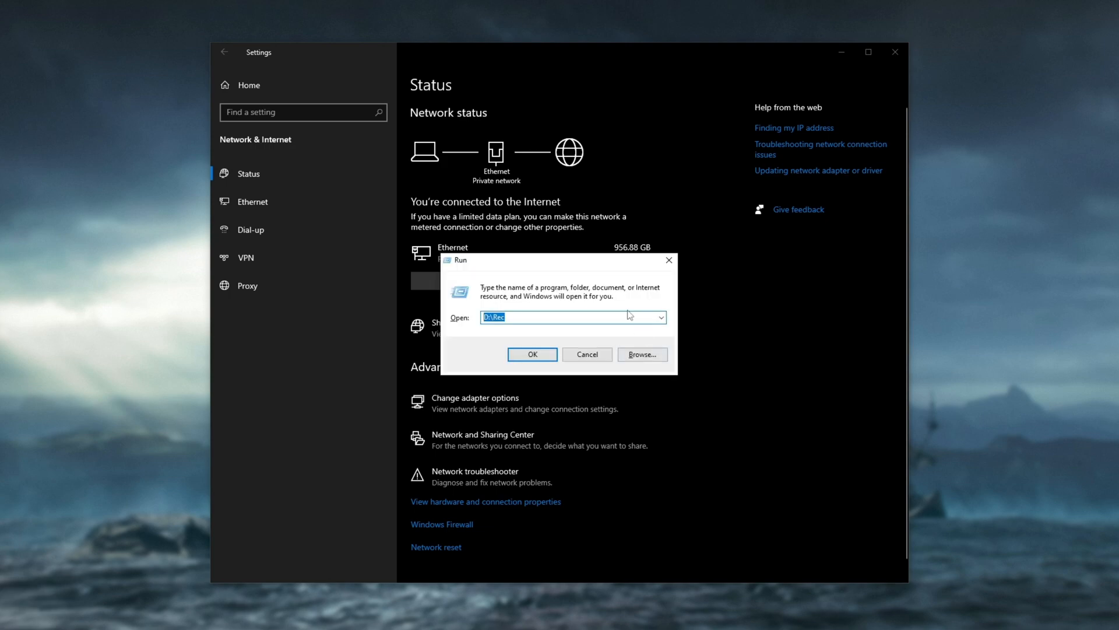
Launch Windows Defender Firewall by running 'firewall' from the Run box
text(firewall.cpl)
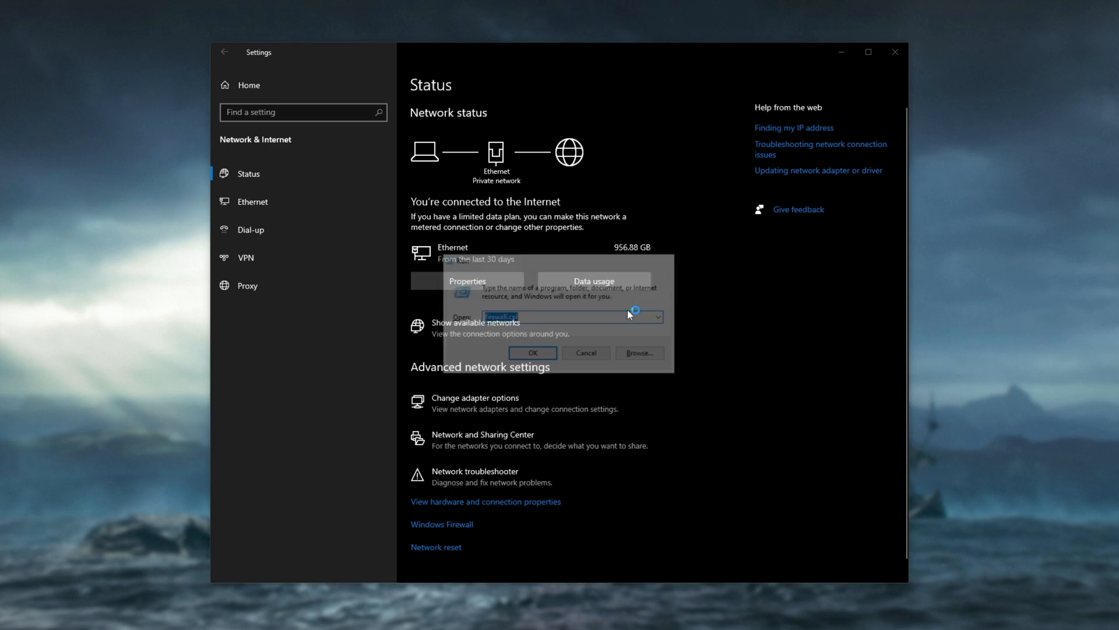
click(532, 352)
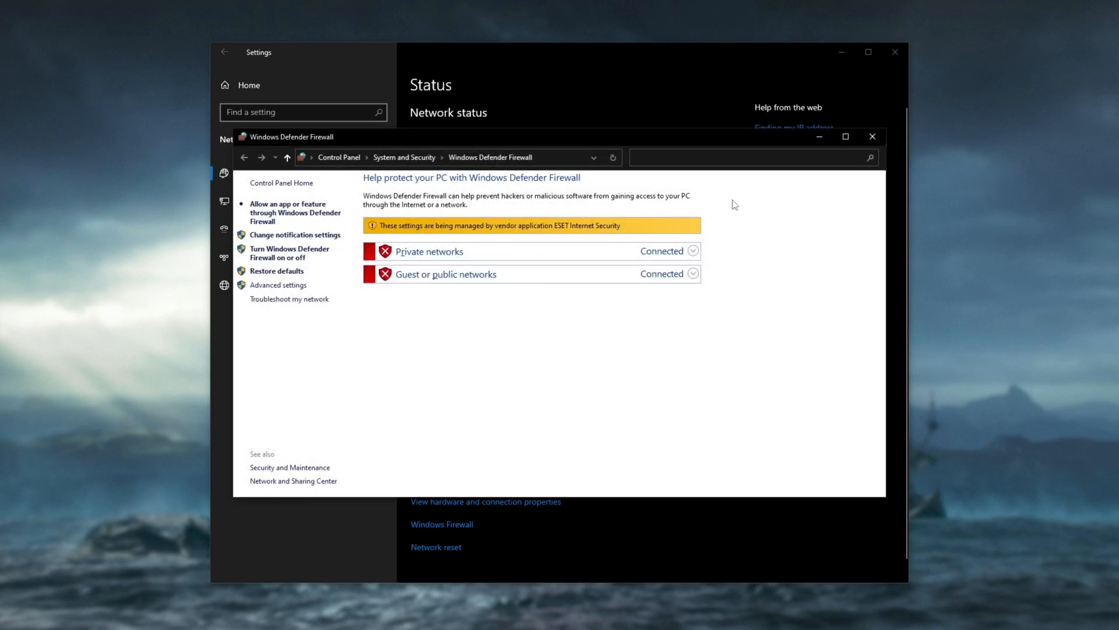
mouse_move(611, 208)
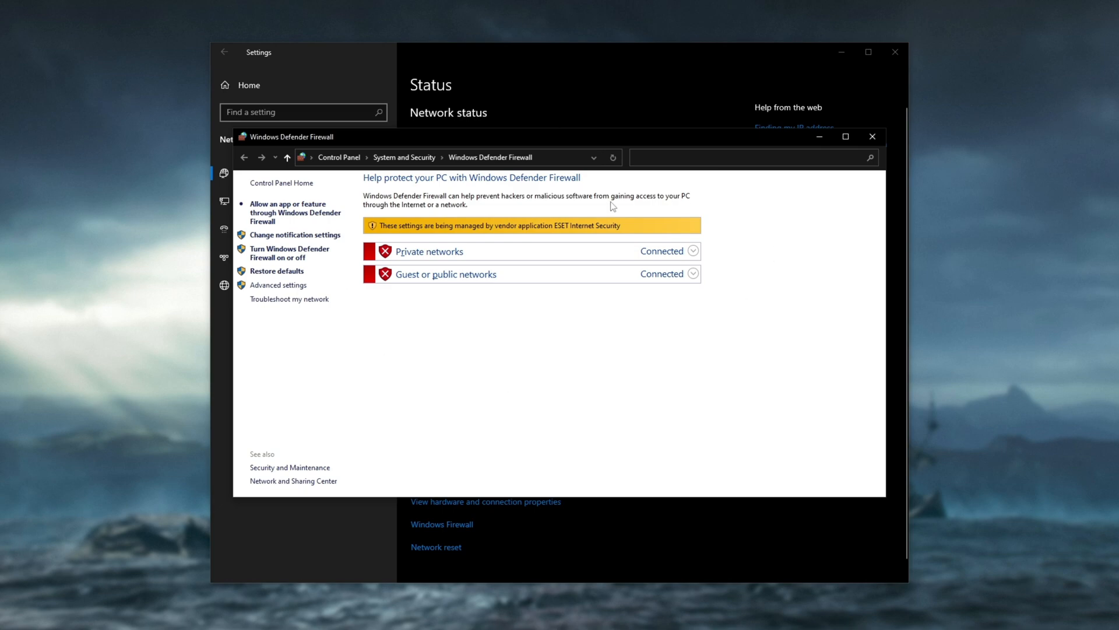
mouse_move(558, 236)
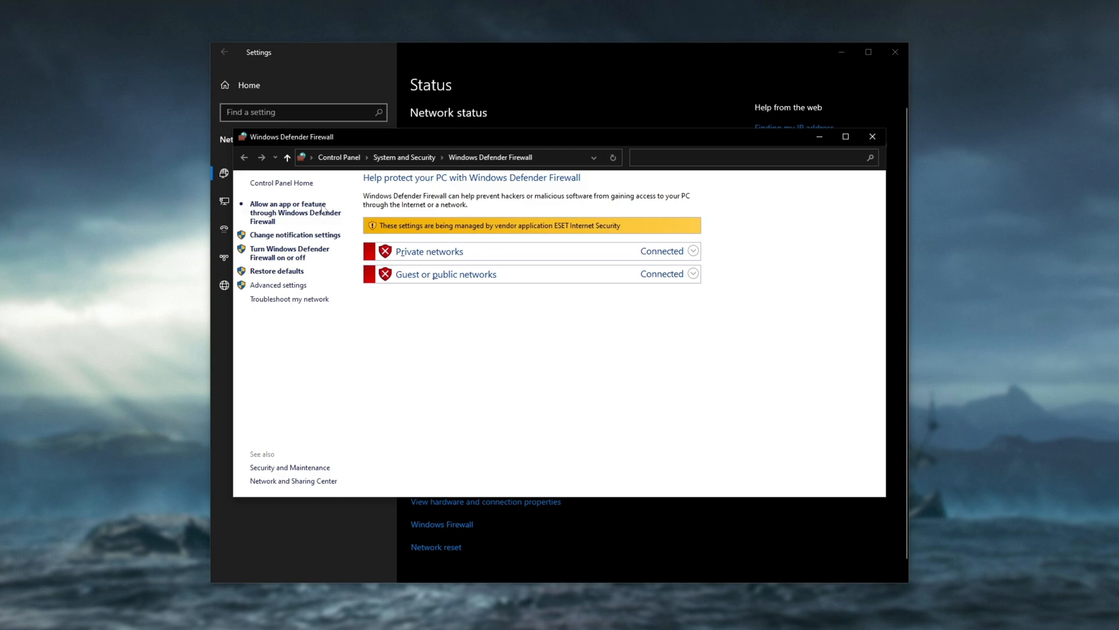
mouse_move(294, 211)
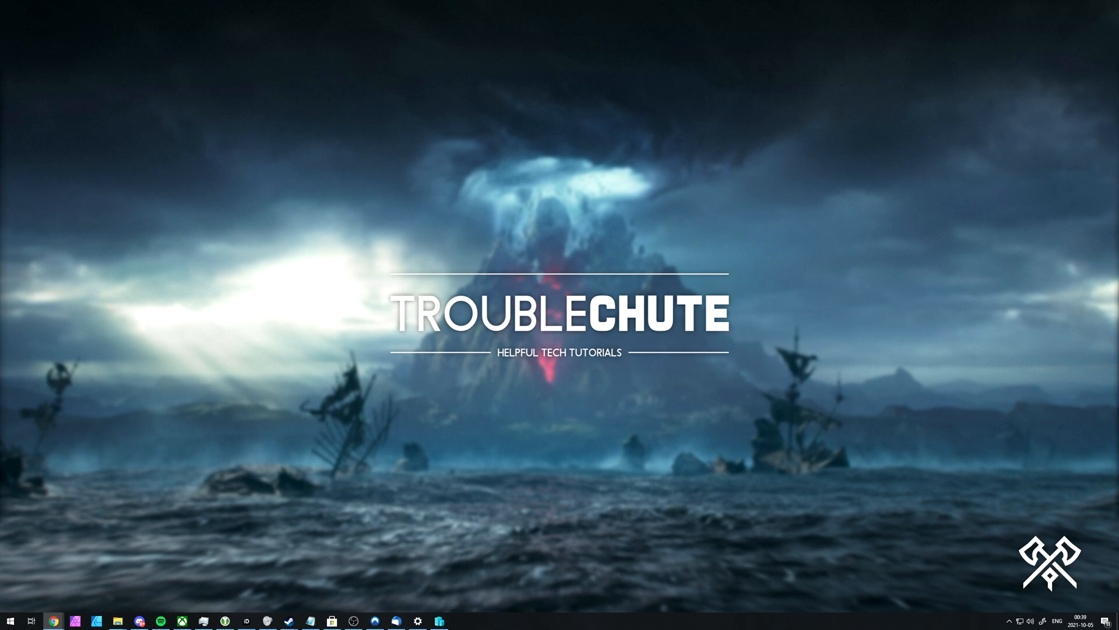
mouse_move(1021, 323)
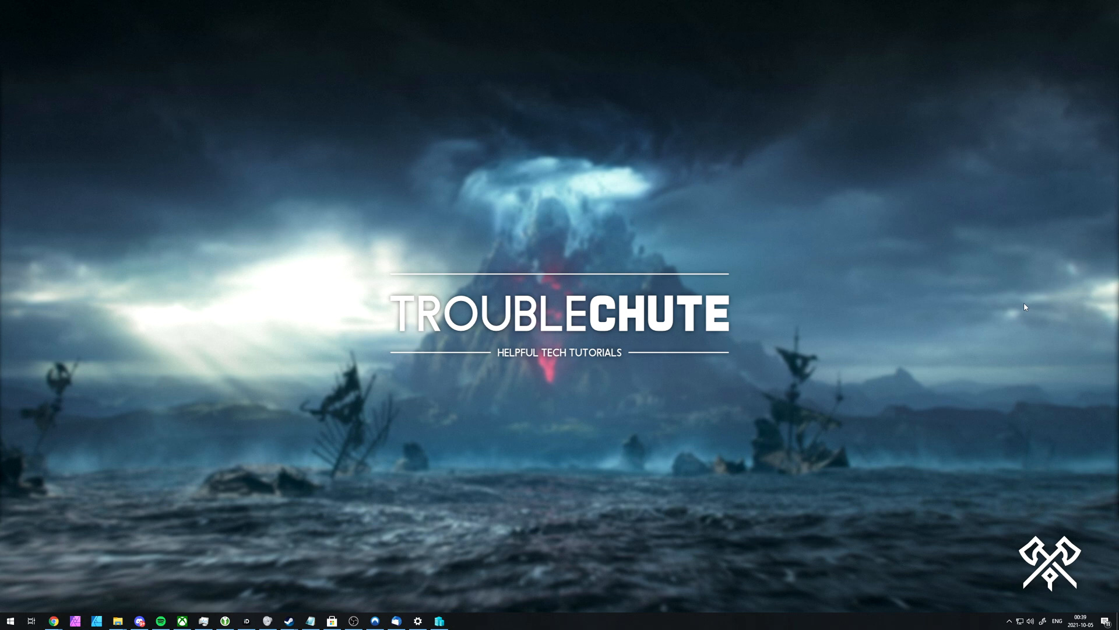
mouse_move(1019, 431)
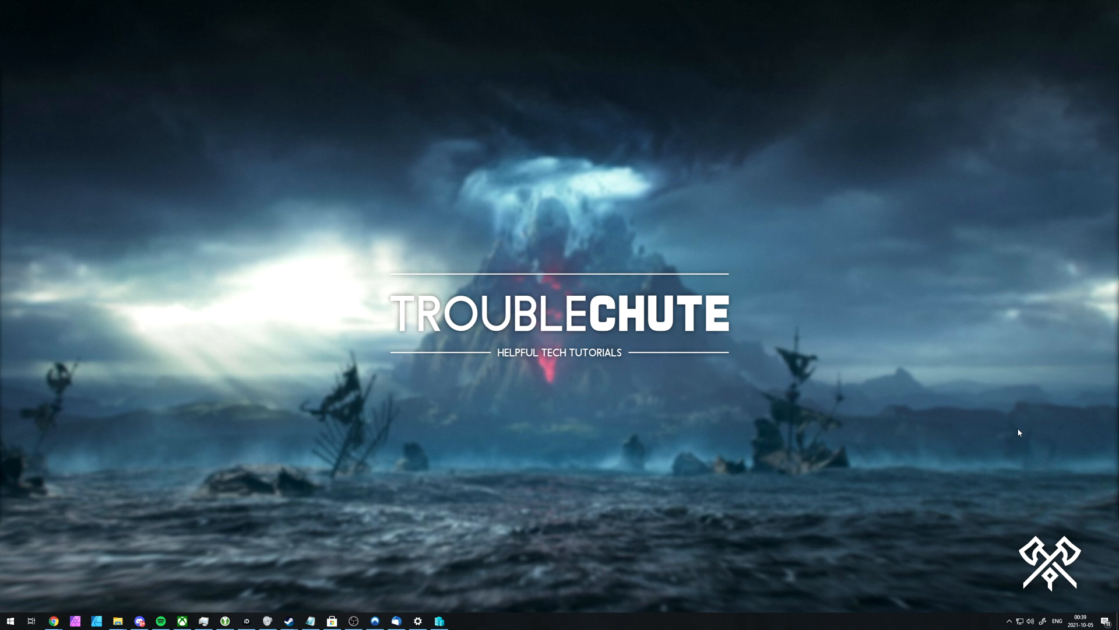
mouse_move(1017, 483)
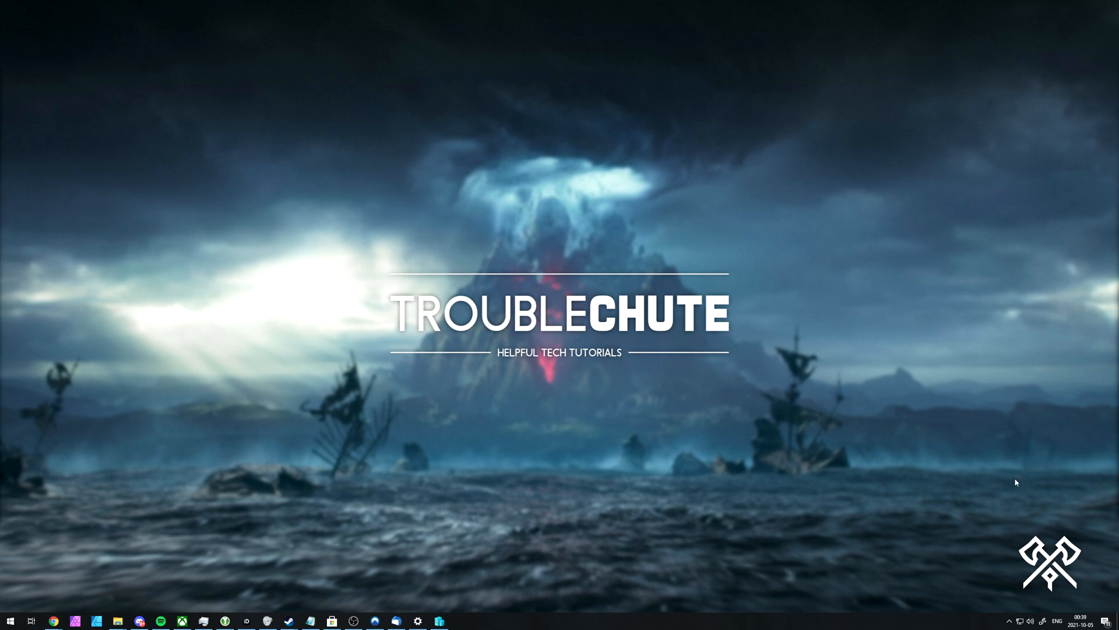